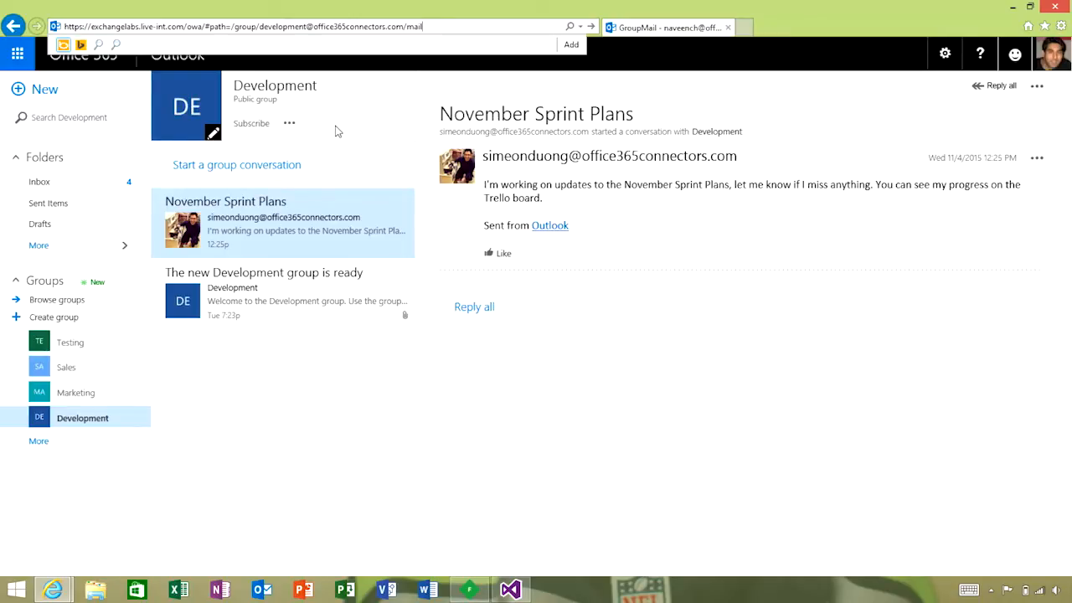
mouse_move(335, 124)
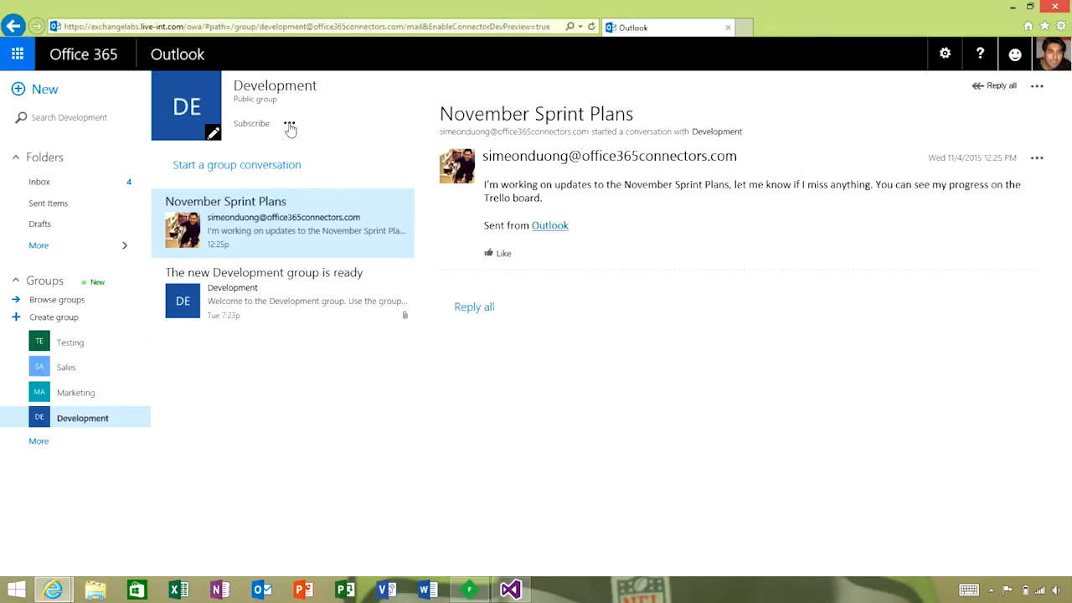
Step: Show the Development group's options from the '...' menu beside Subscribe
click(290, 123)
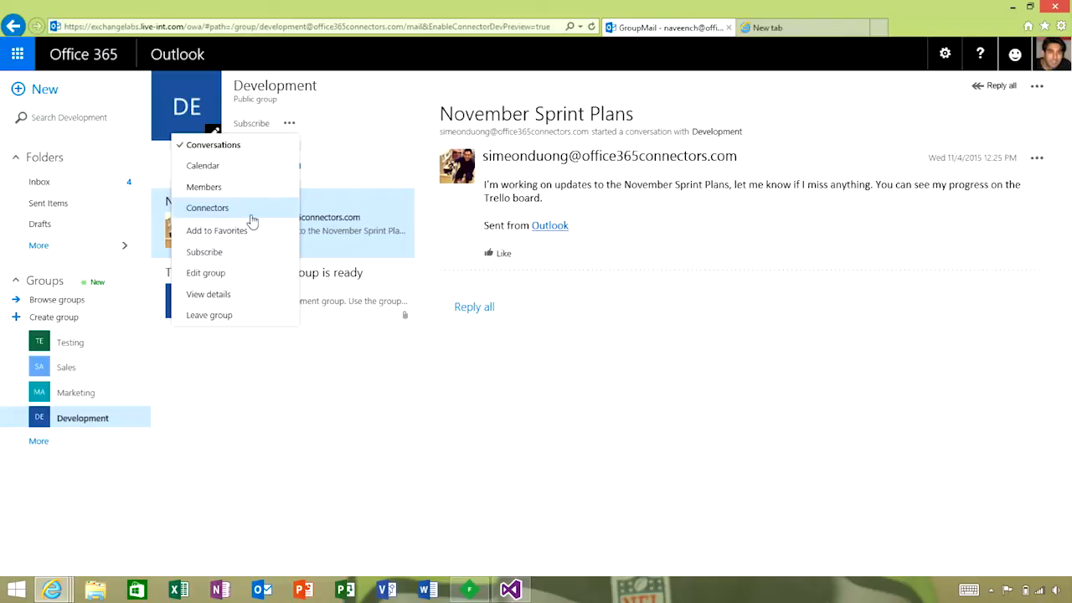
Step: Open the Development group's Connectors catalogue and scroll down to Twitter
click(207, 207)
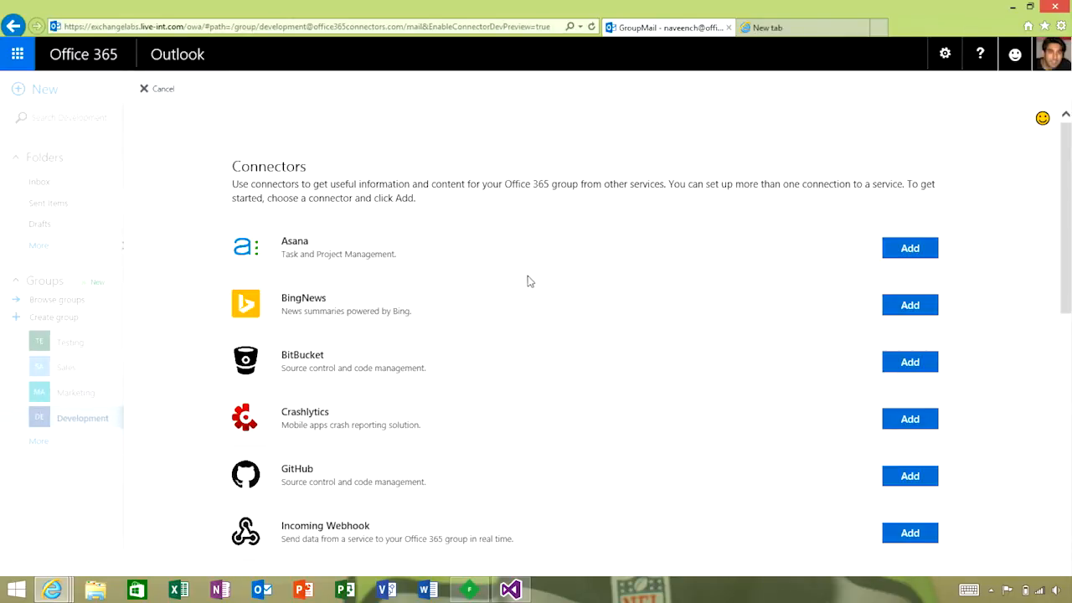
scroll(down, 3)
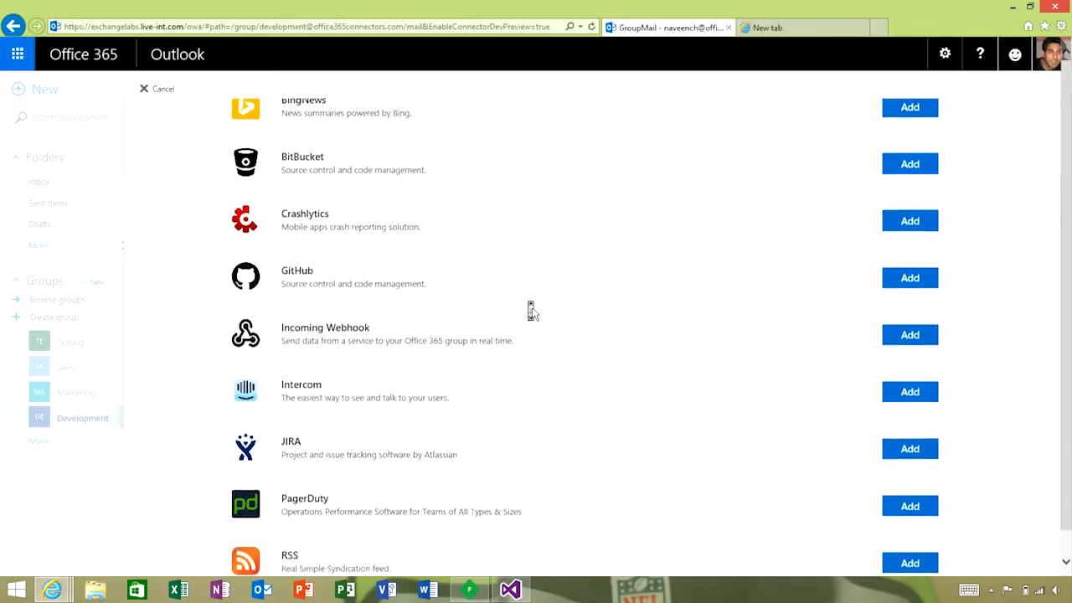
scroll(down, 3)
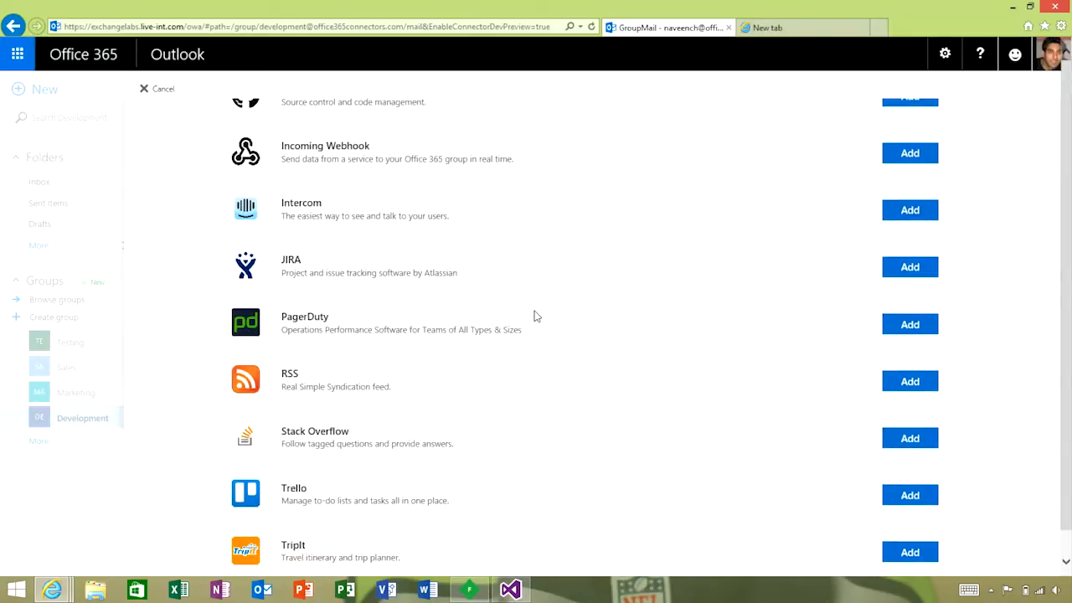
mouse_move(539, 316)
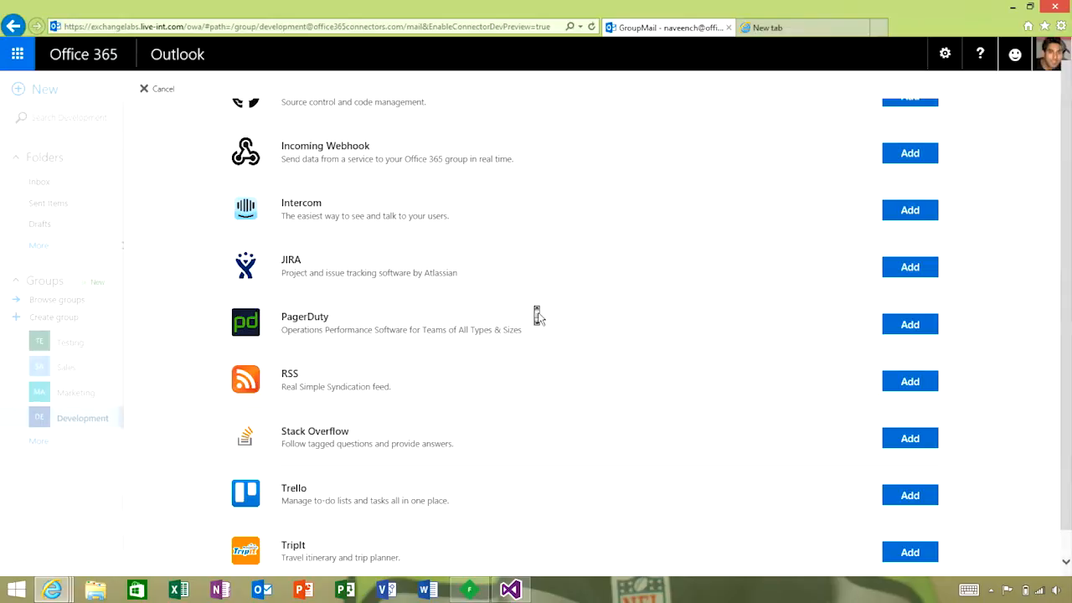
scroll(down, 3)
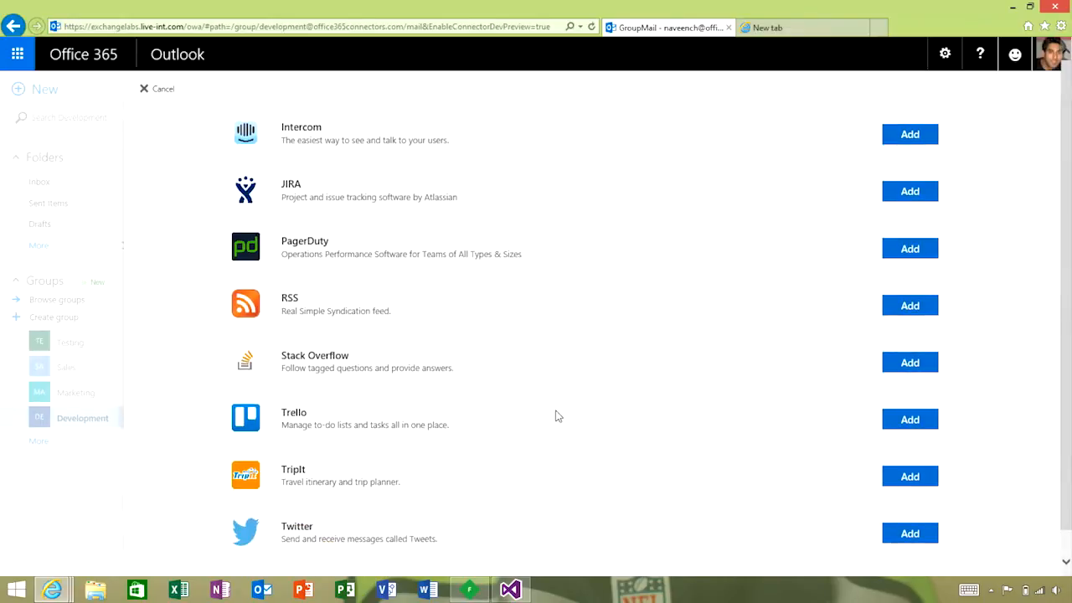
scroll(down, 3)
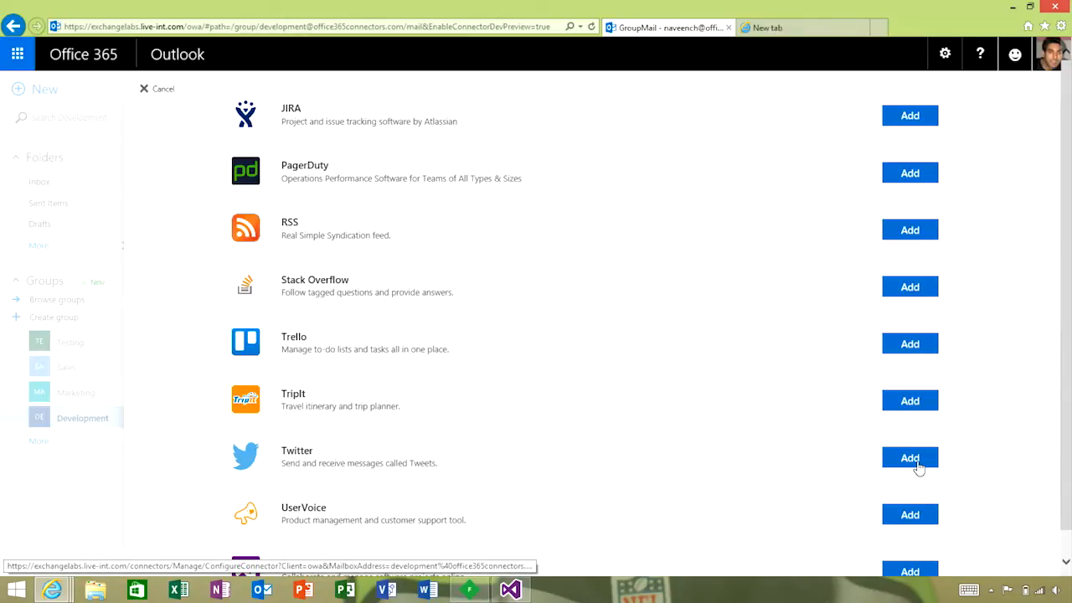
mouse_move(881, 465)
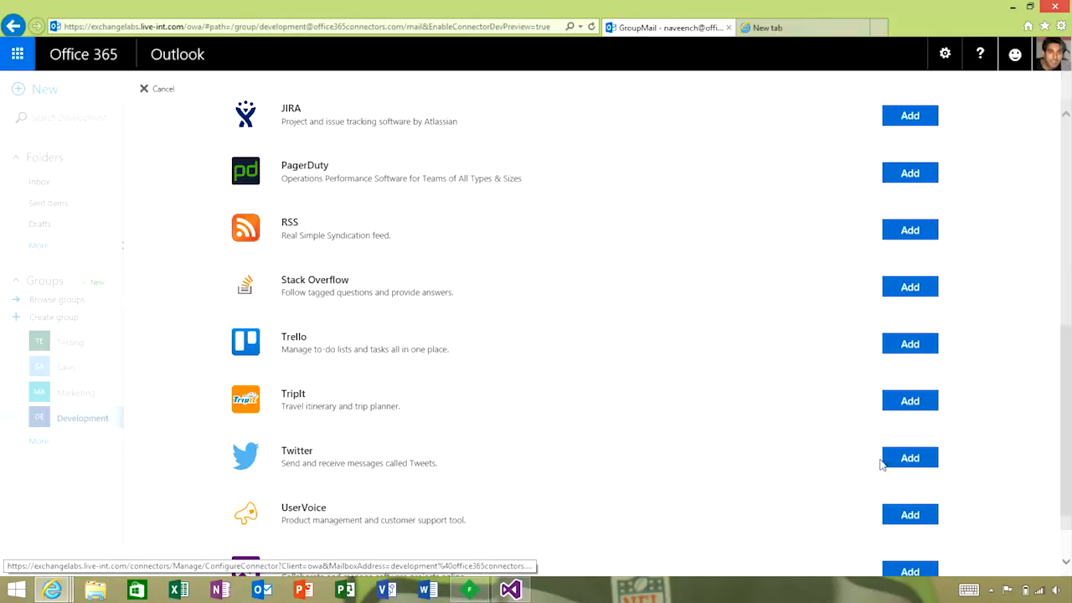
Step: Add the Twitter connector to bring up its configuration form
click(910, 457)
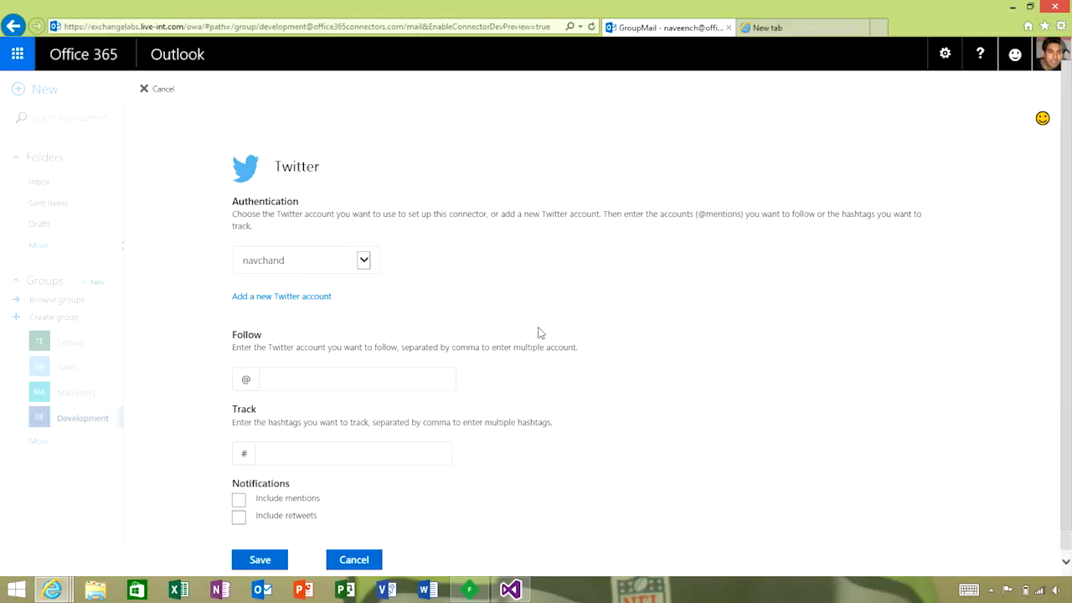
mouse_move(412, 283)
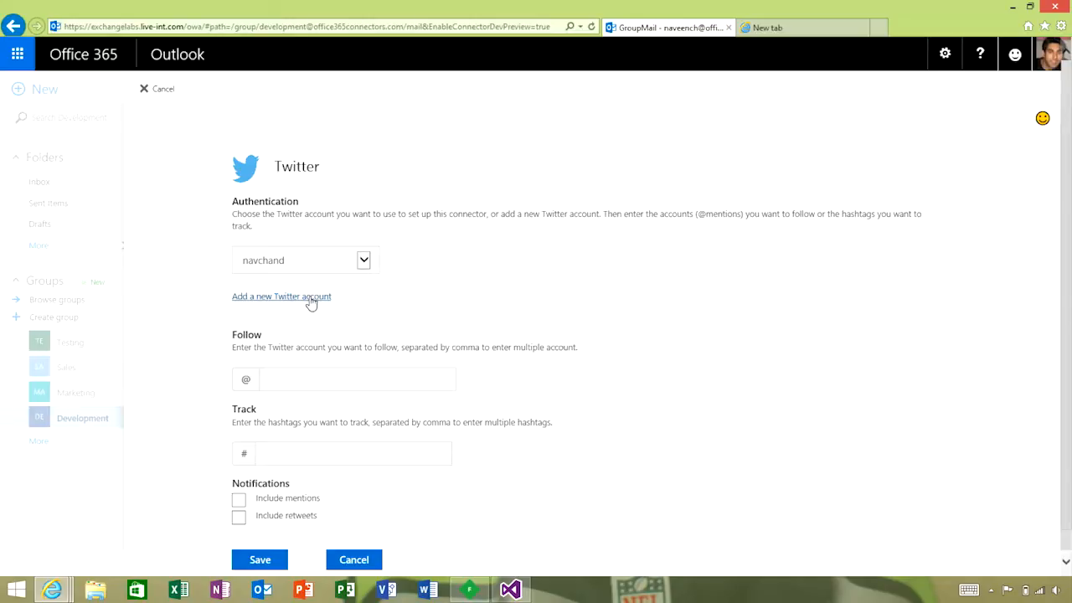
Step: Sign in and authorize a new Twitter account, connector_demo, for the connector
click(281, 295)
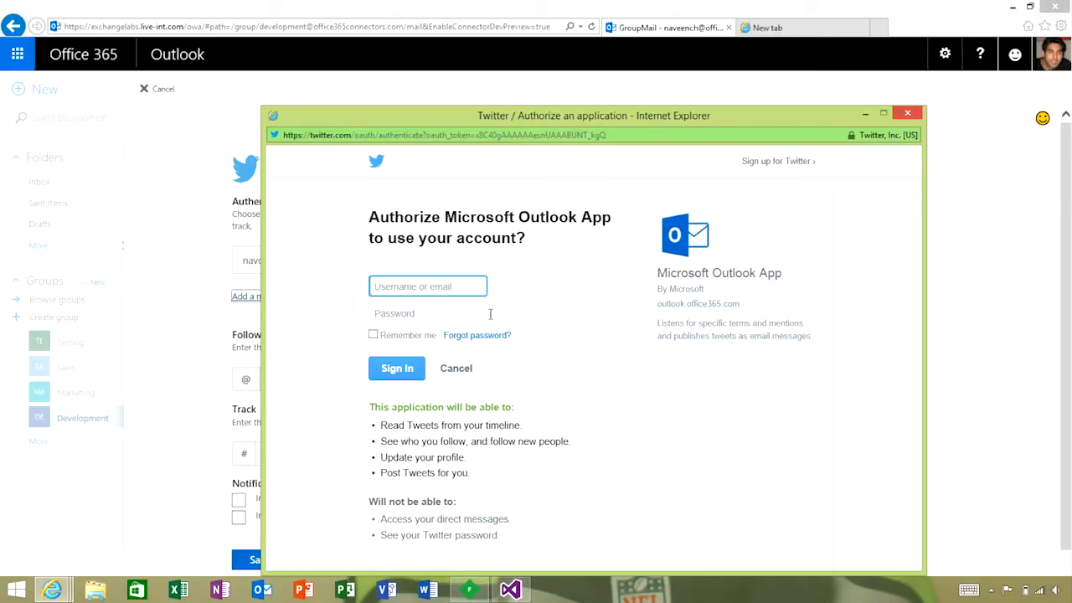
text(connector_demo)
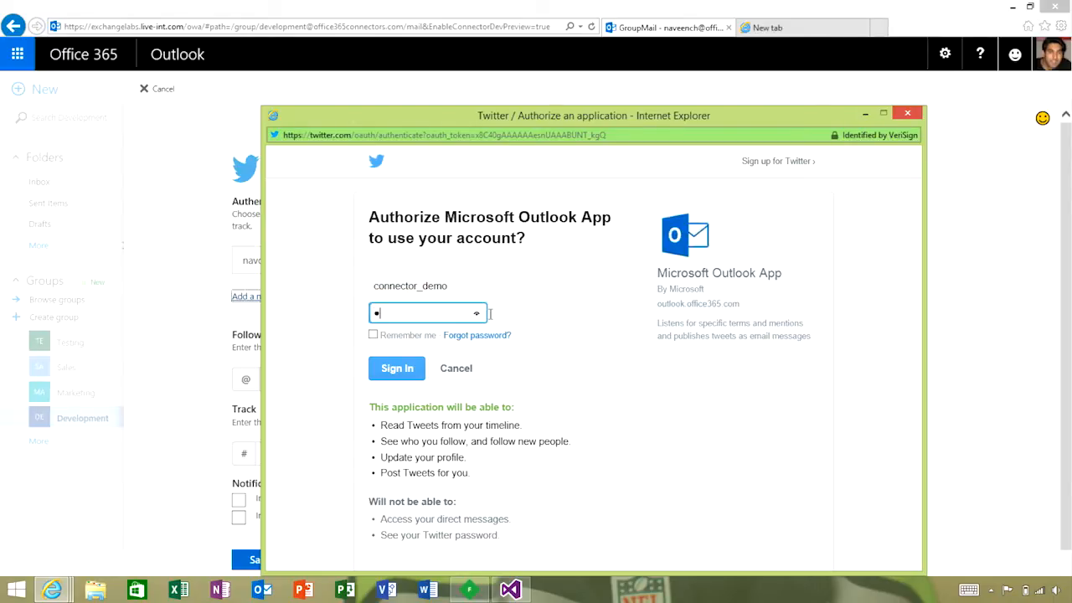
text(password)
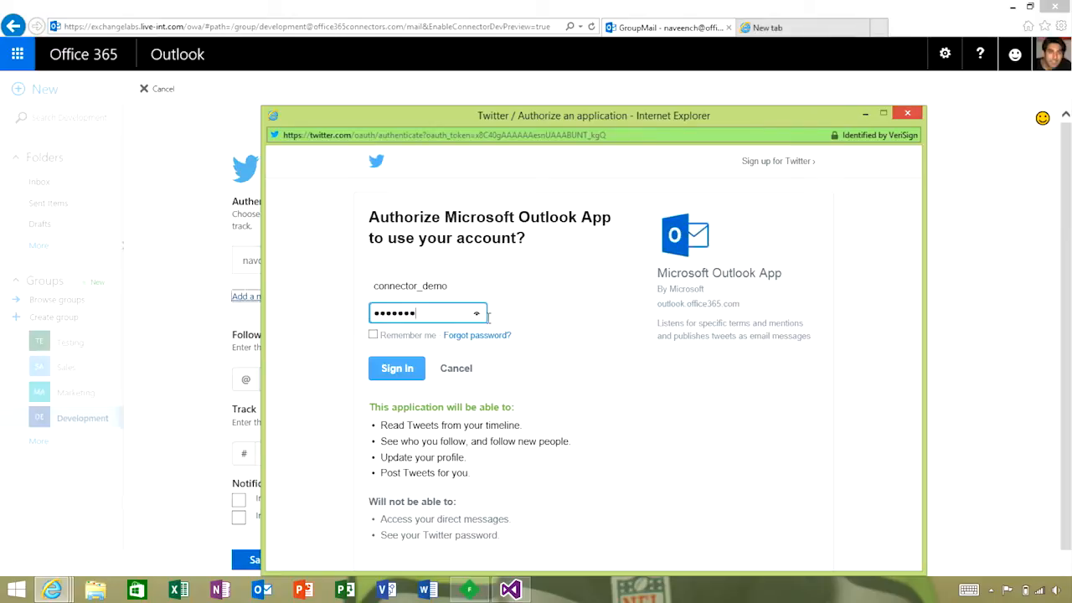
click(396, 369)
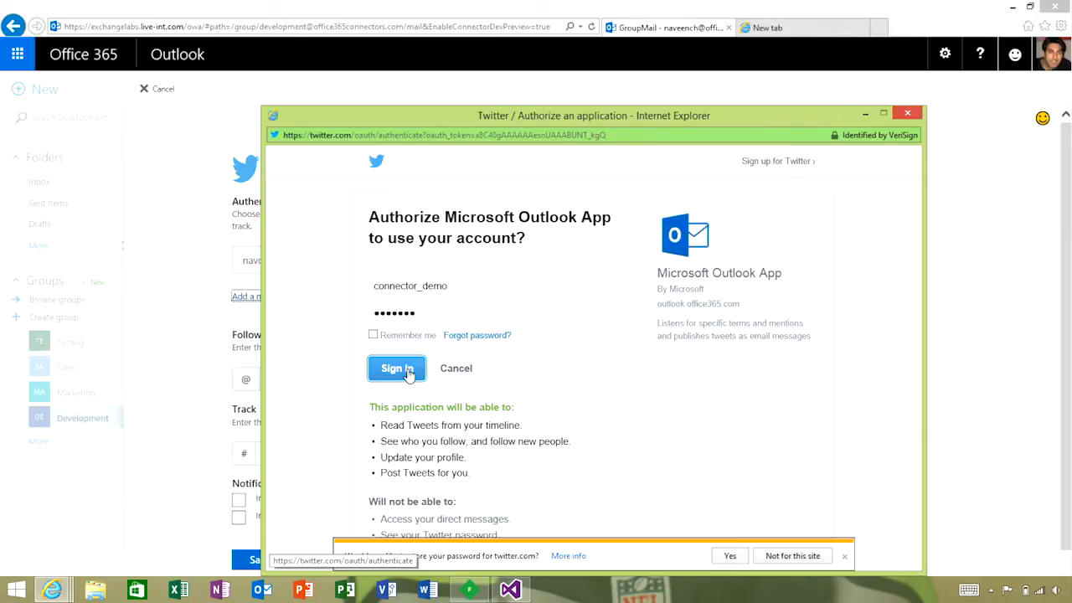
click(396, 368)
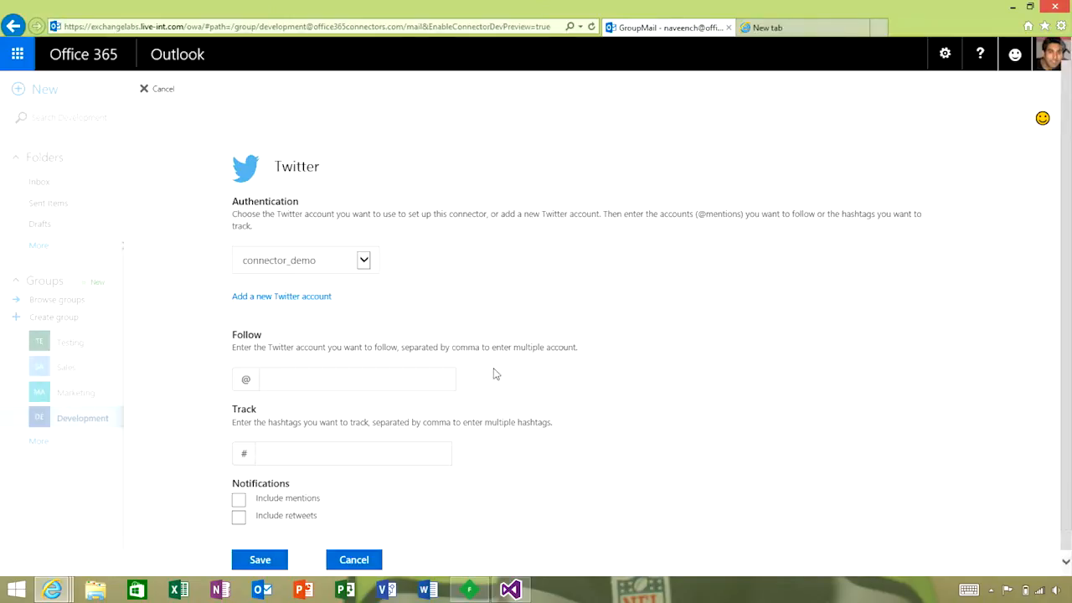
mouse_move(268, 362)
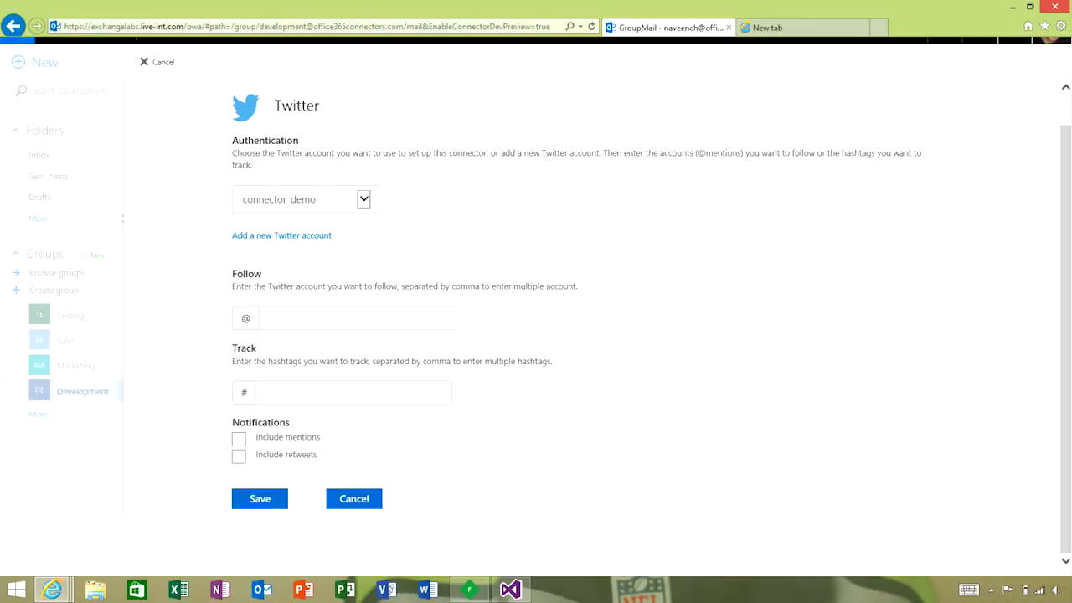
Step: Track the #Office365 hashtag in the Twitter connector and save it
click(353, 393)
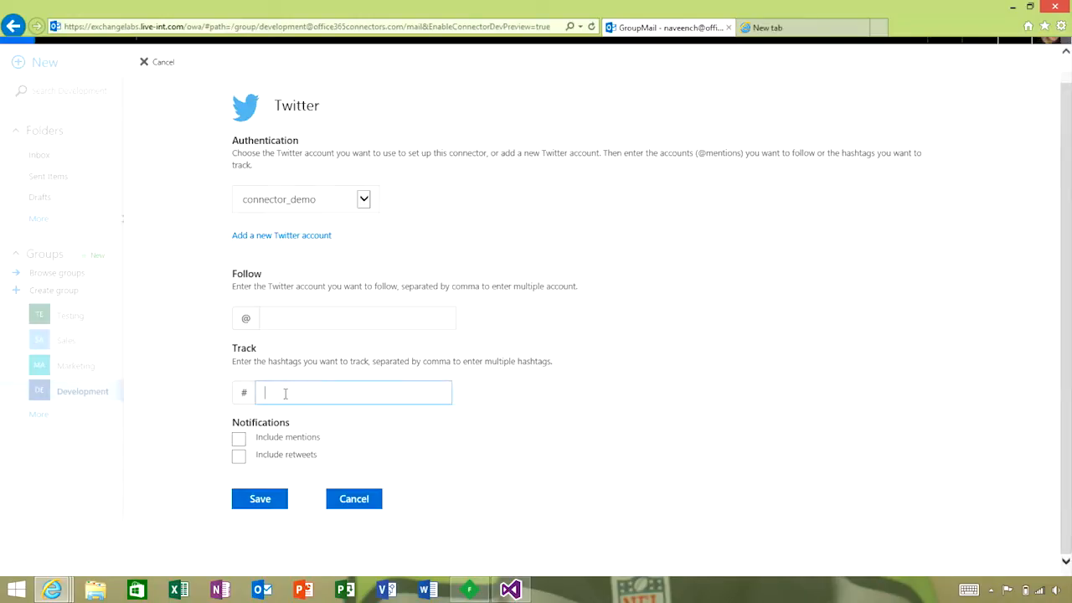
text(office)
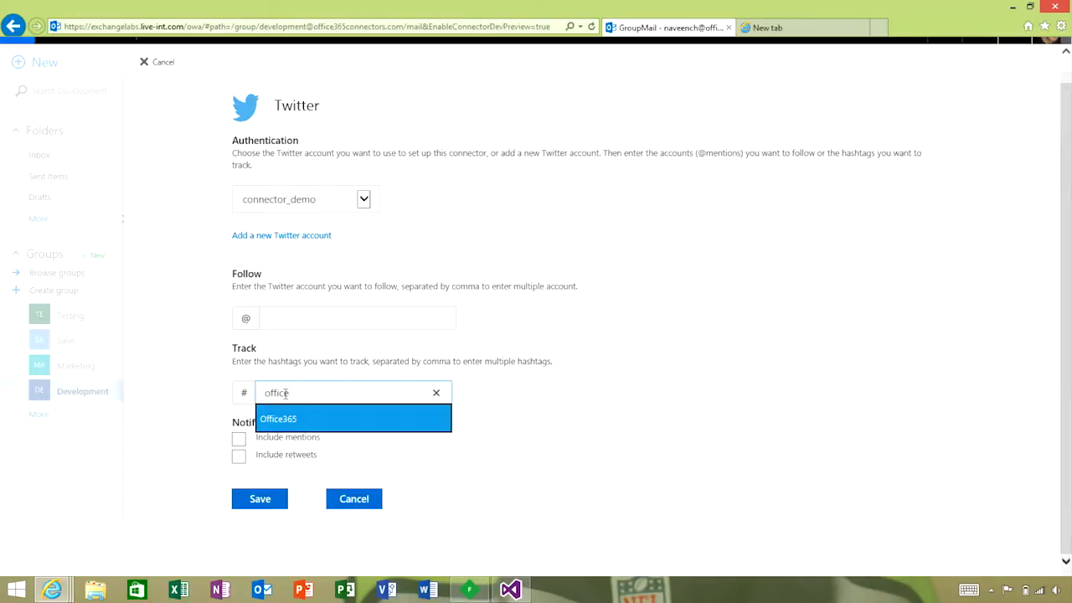
click(278, 418)
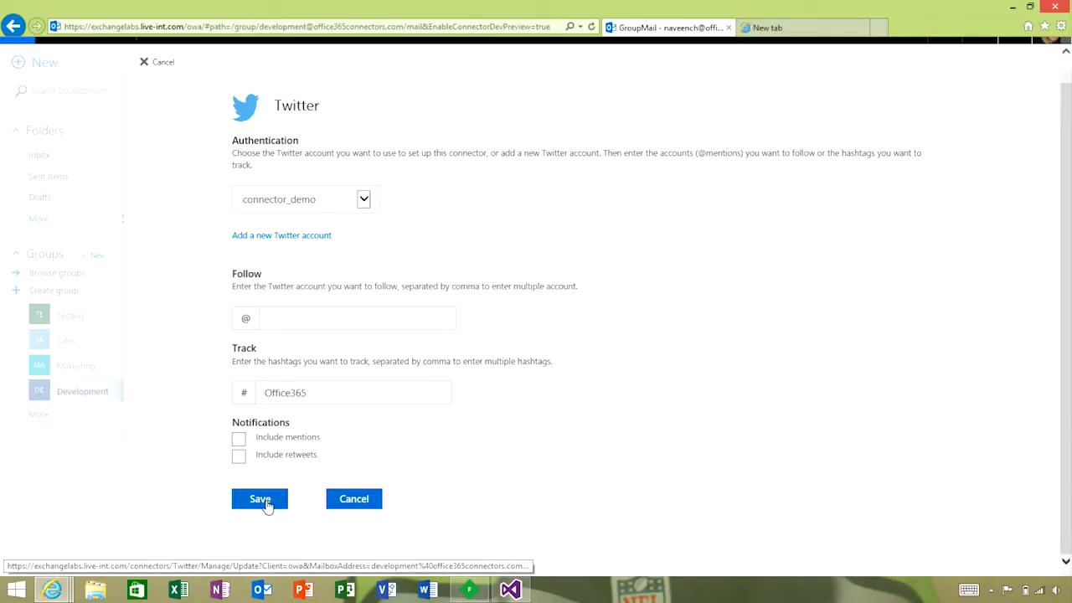
click(260, 499)
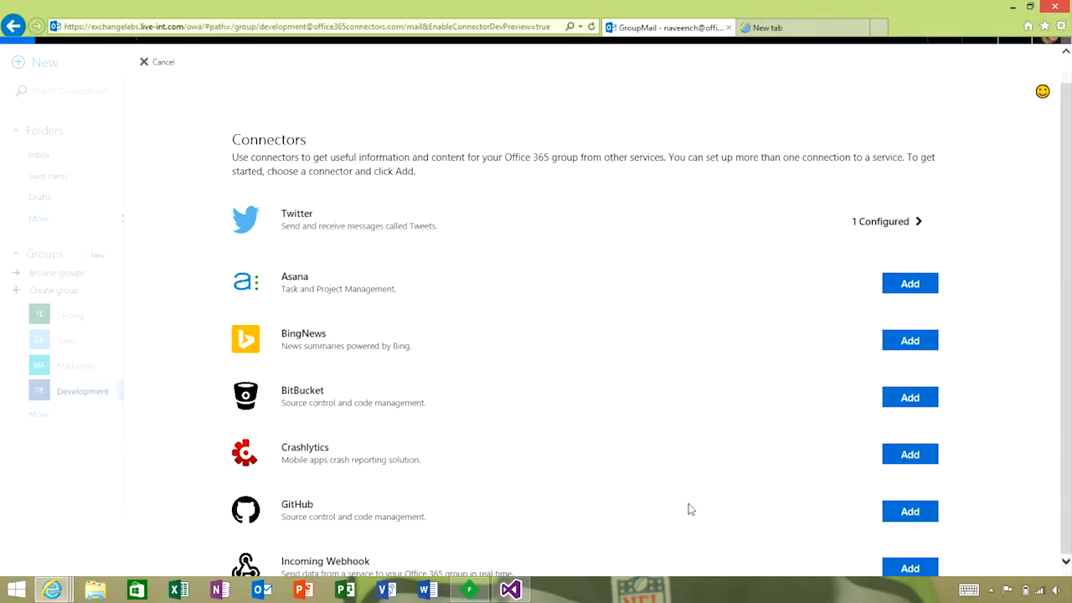
Step: Confirm Twitter's one configuration targets #Office365, then cancel out of Connectors
click(918, 222)
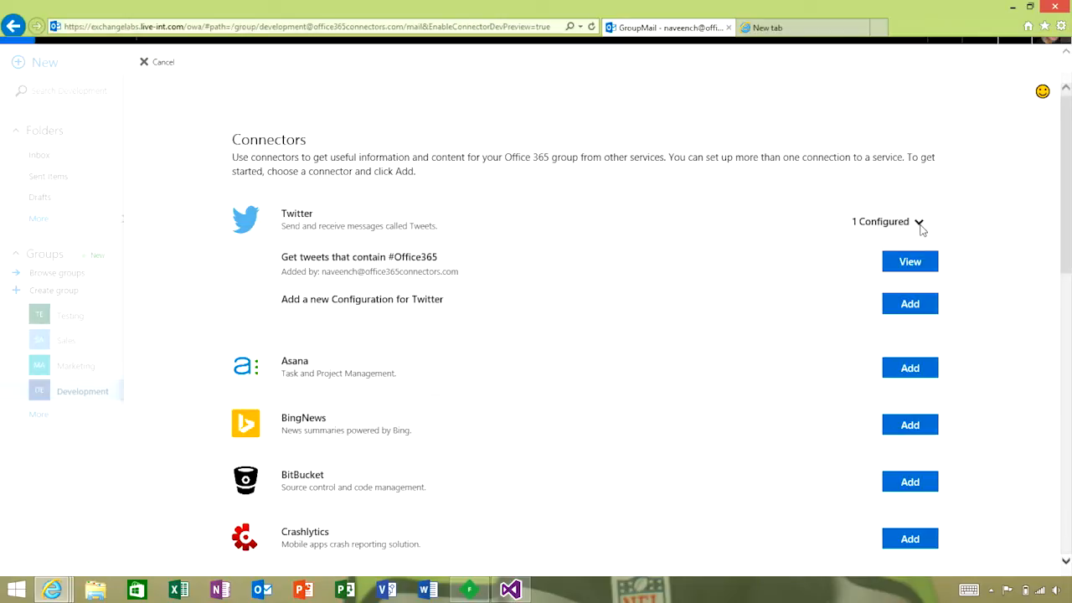
mouse_move(482, 121)
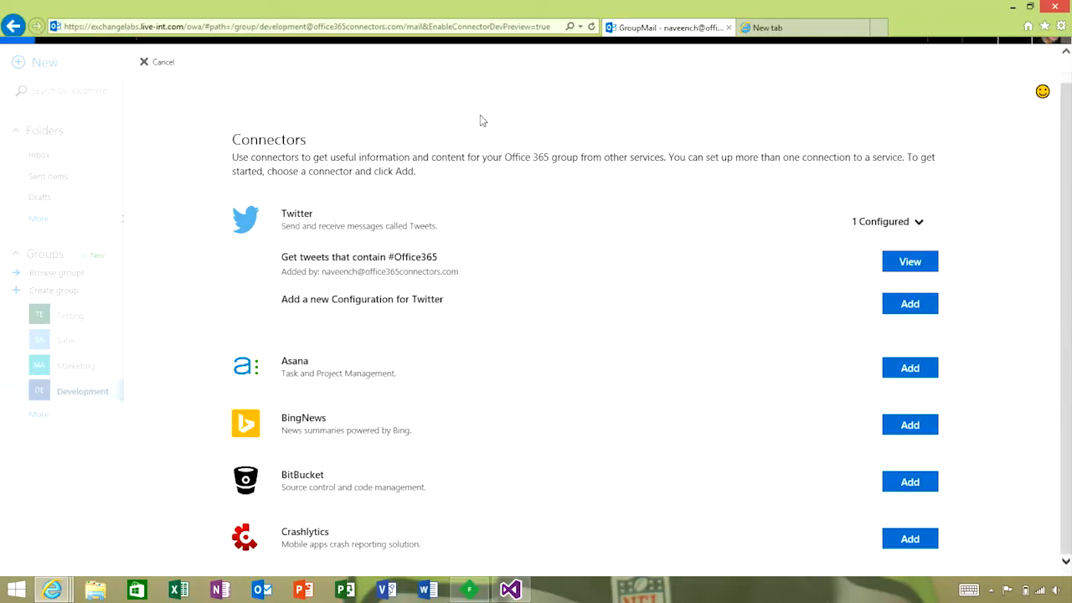
click(156, 61)
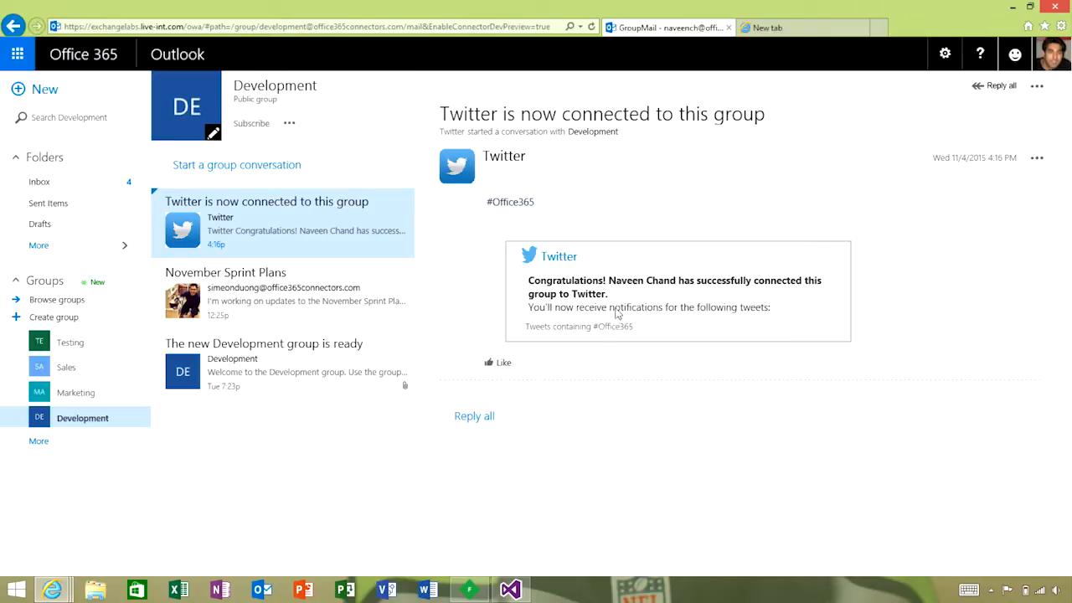
mouse_move(601, 332)
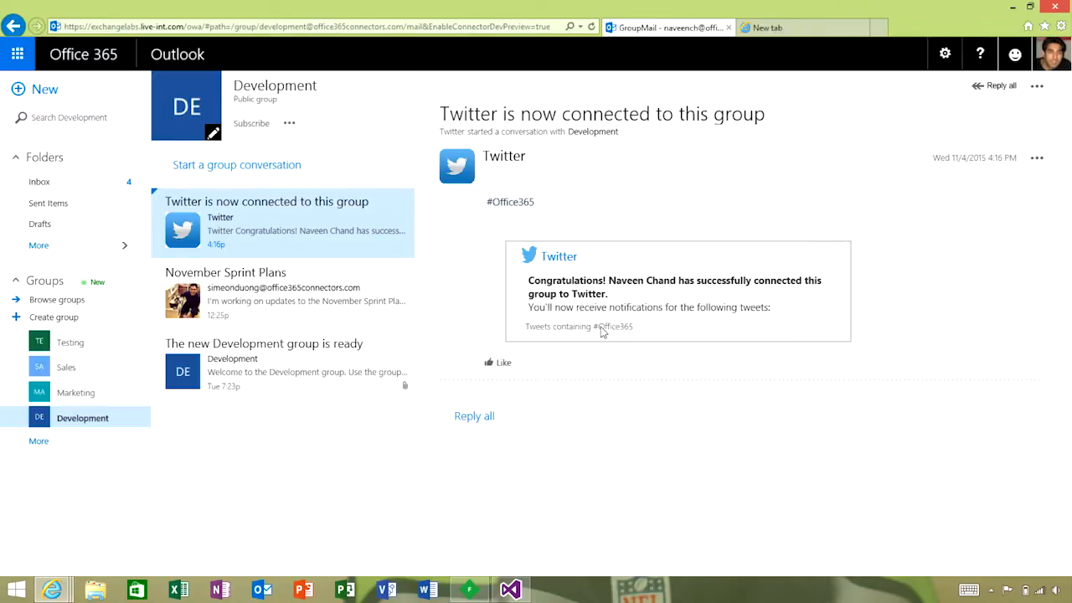
mouse_move(616, 335)
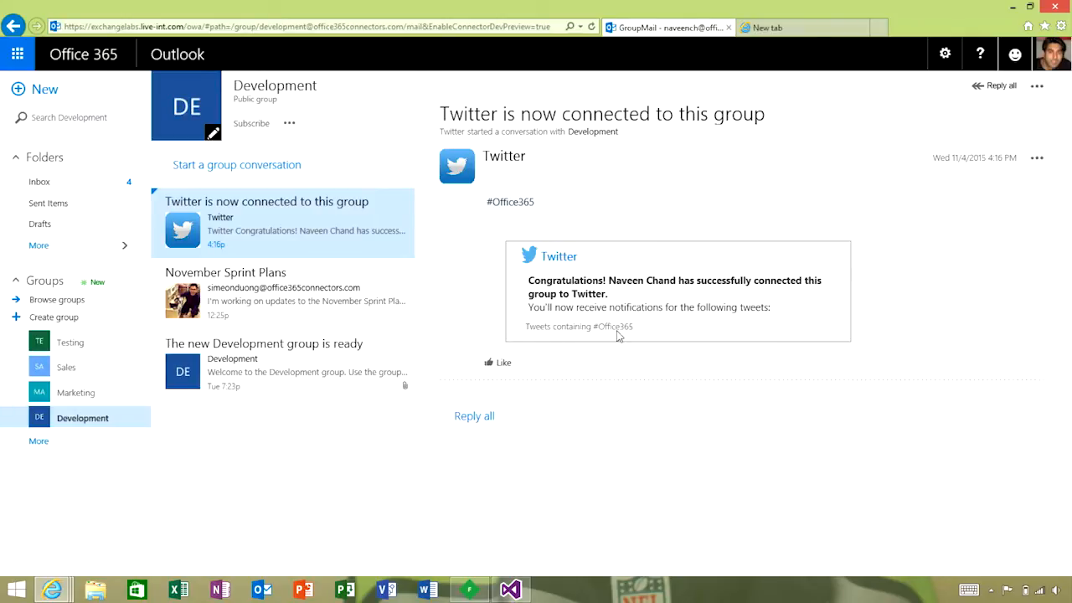
mouse_move(430, 334)
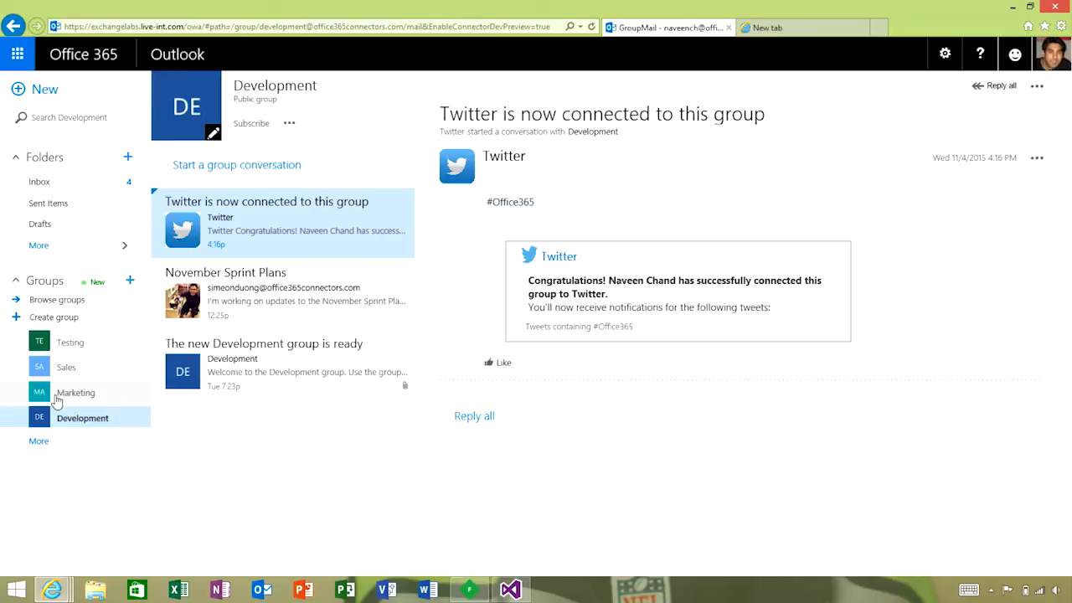
Step: Switch to the Marketing group's conversations from the Groups pane
click(76, 392)
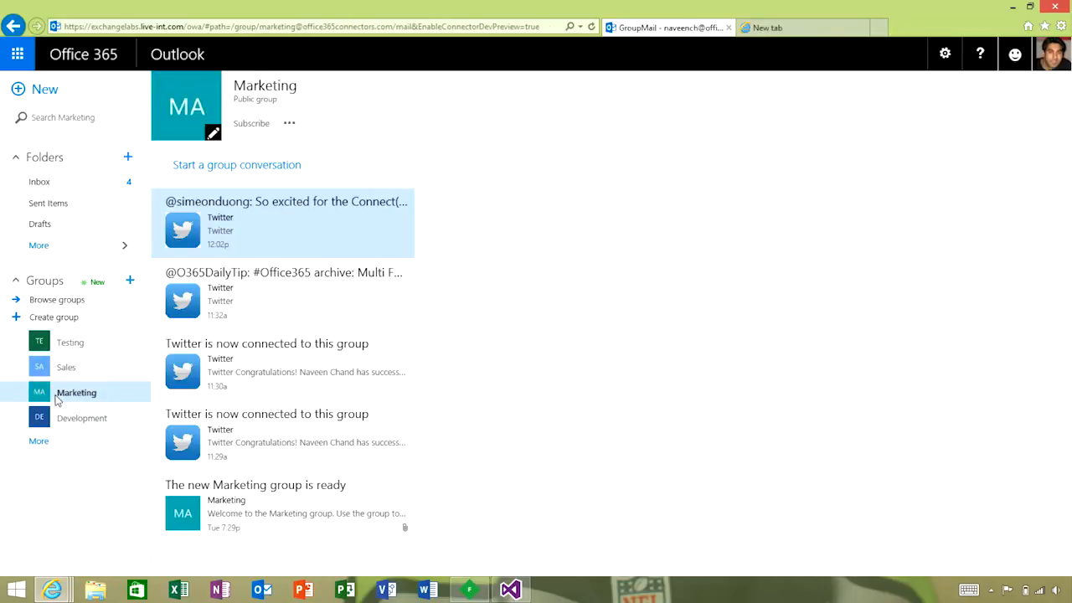
Step: Move from the Marketing group's Twitter post to the Sales group's conversations
click(284, 222)
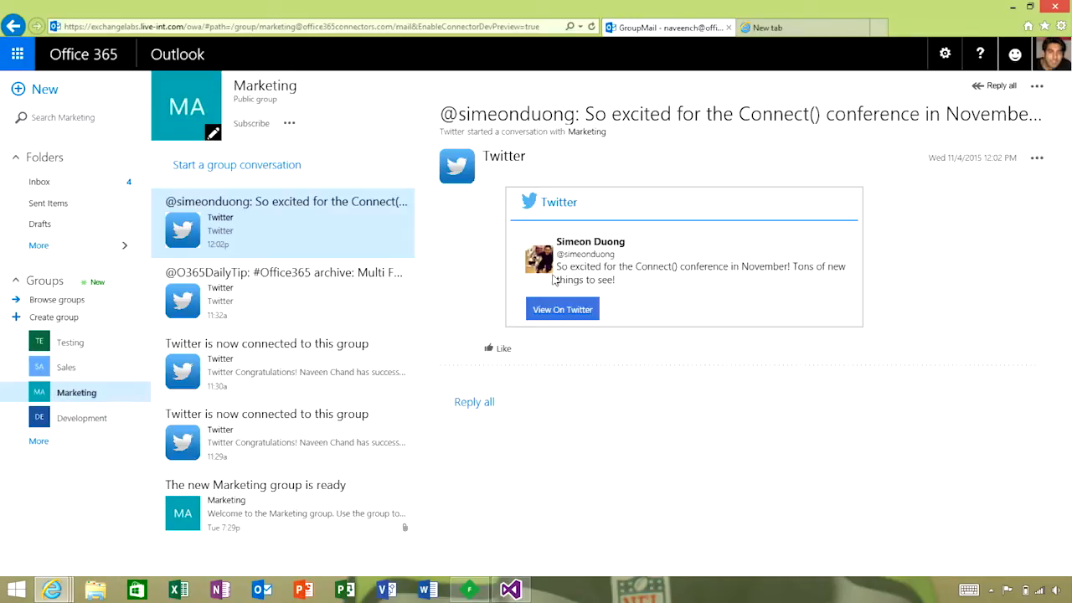
mouse_move(610, 283)
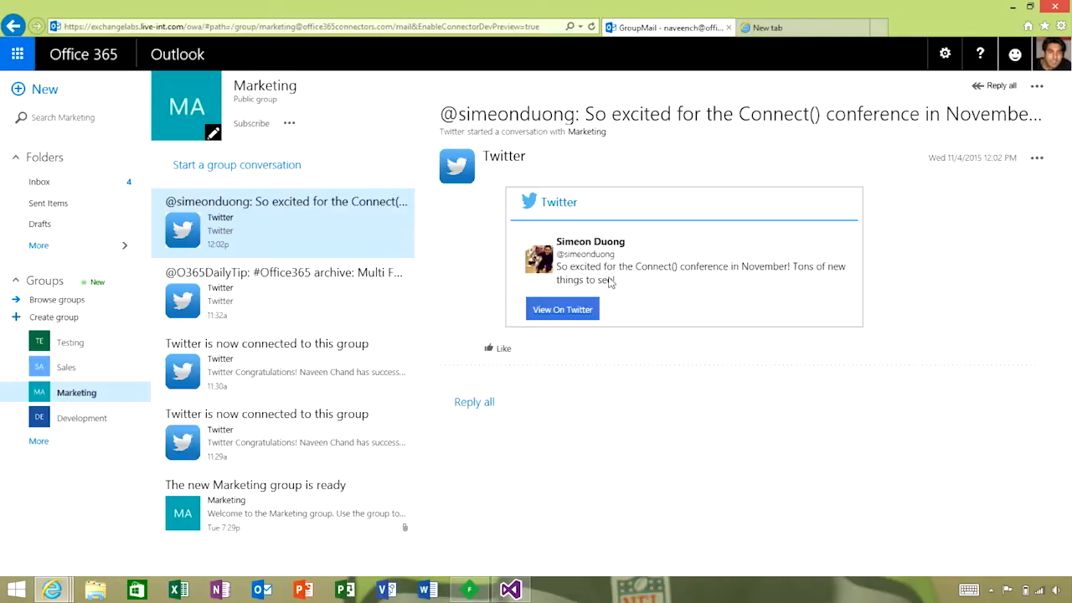
mouse_move(562, 309)
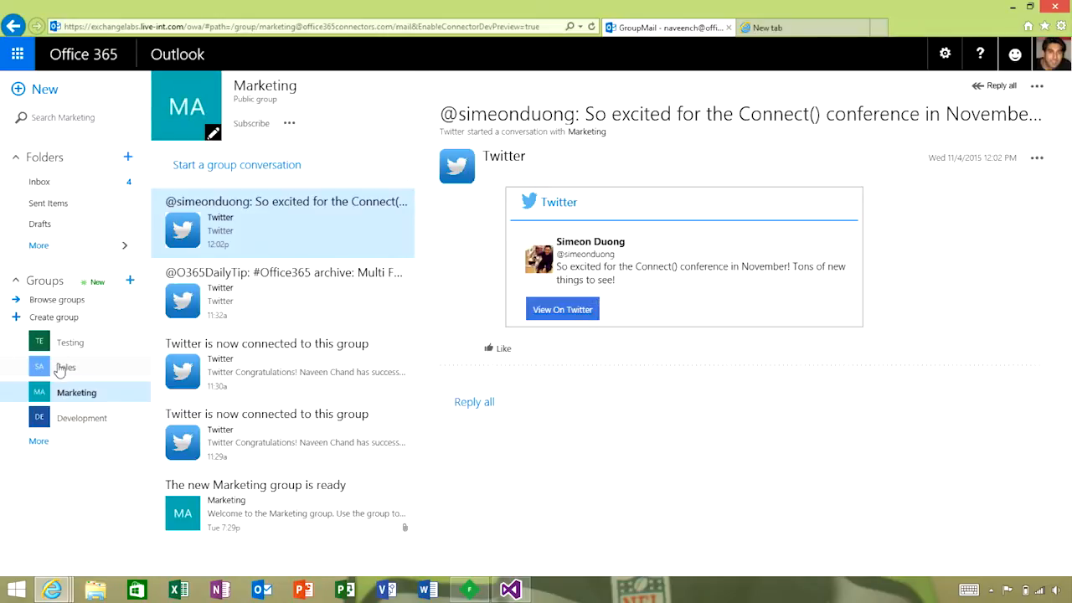
click(65, 367)
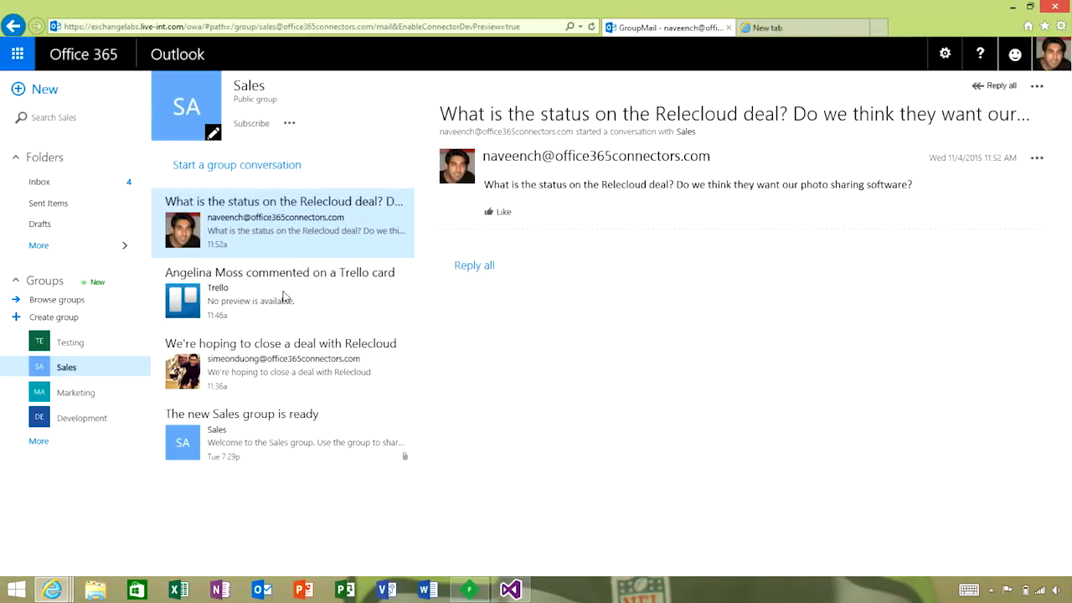
Step: View the Trello card comment conversation, then bring up the Sales group's connectors list
click(281, 293)
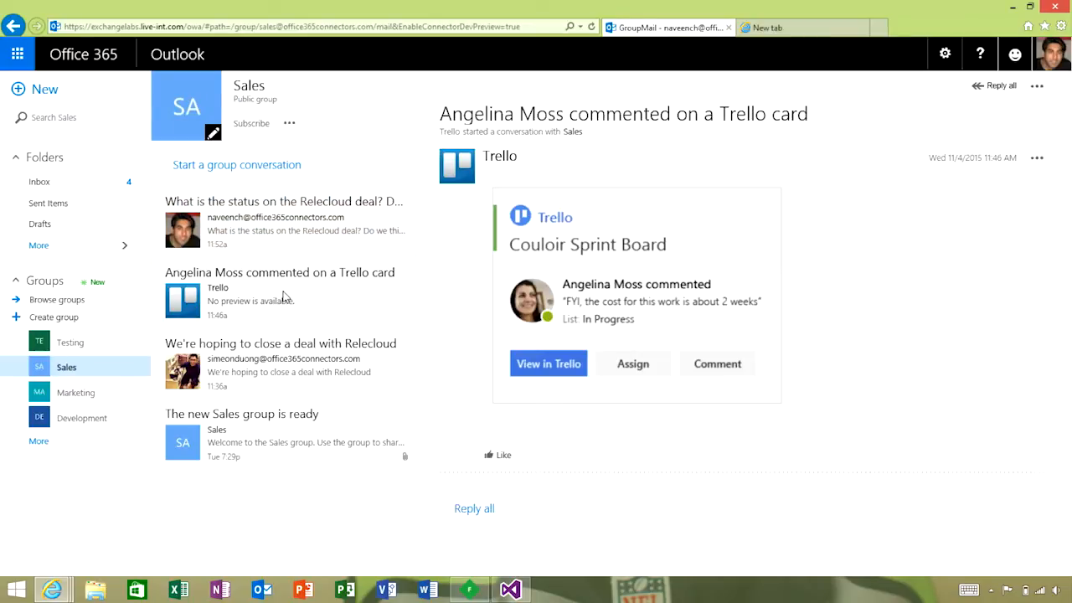
mouse_move(412, 292)
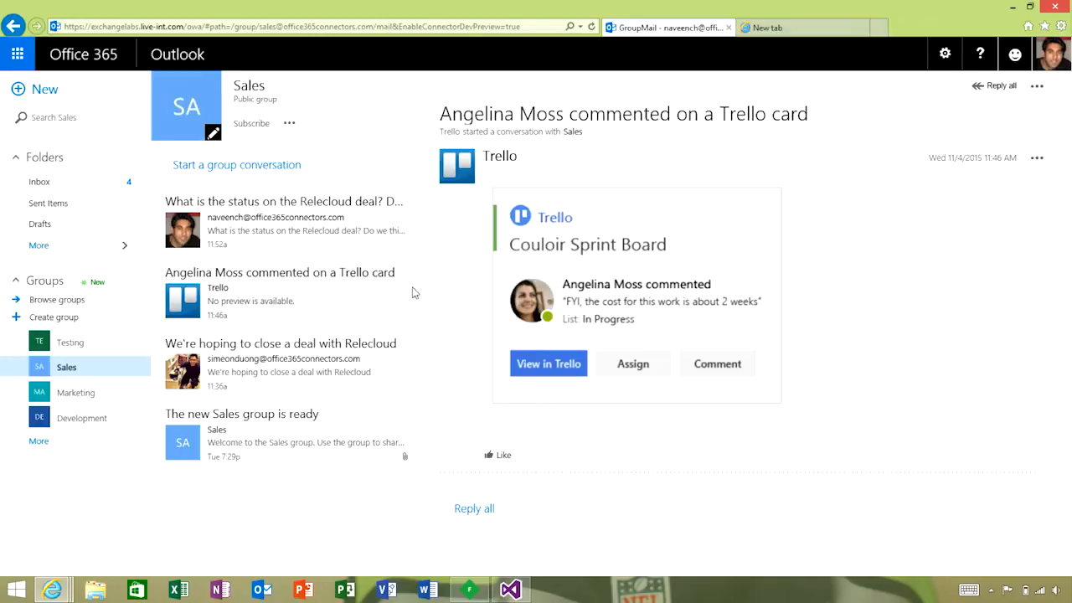
click(281, 293)
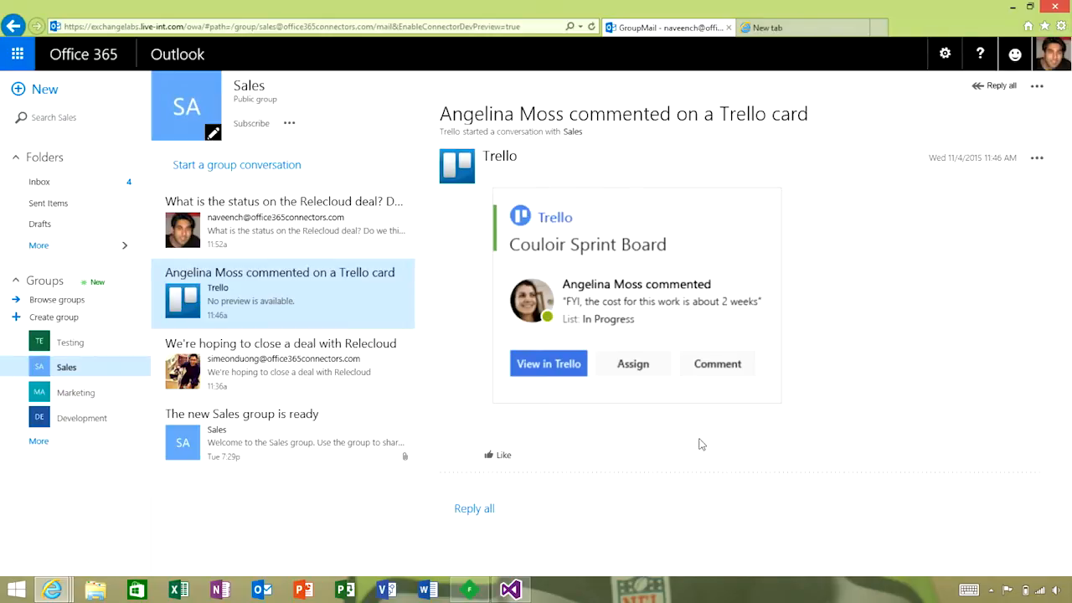
click(291, 123)
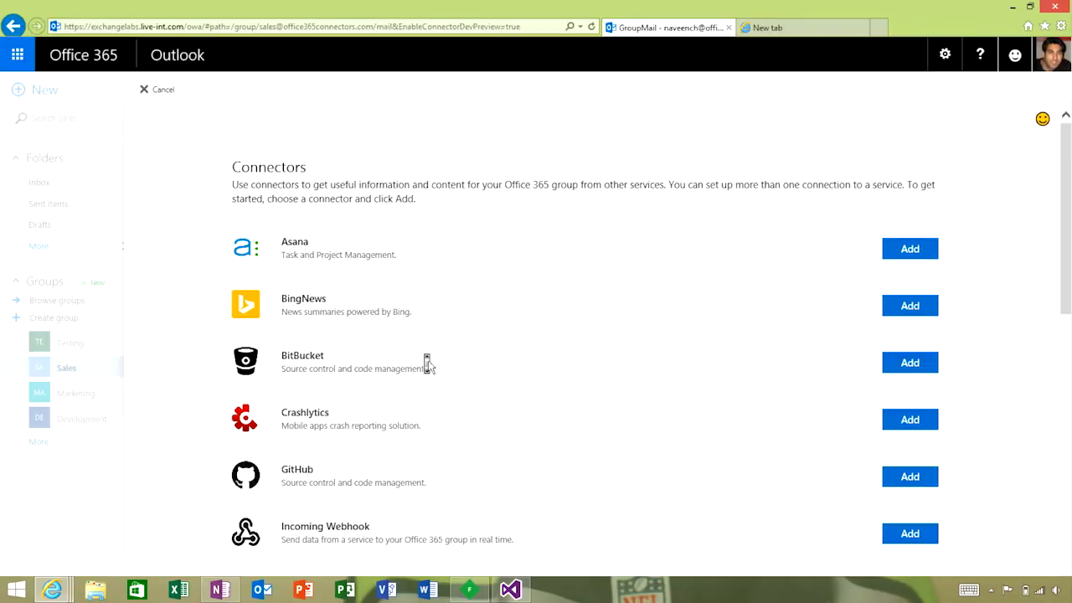
Step: Save an Incoming Webhook named ConnectorDemo, copying its URL, and view its confirmation conversation
scroll(down, 3)
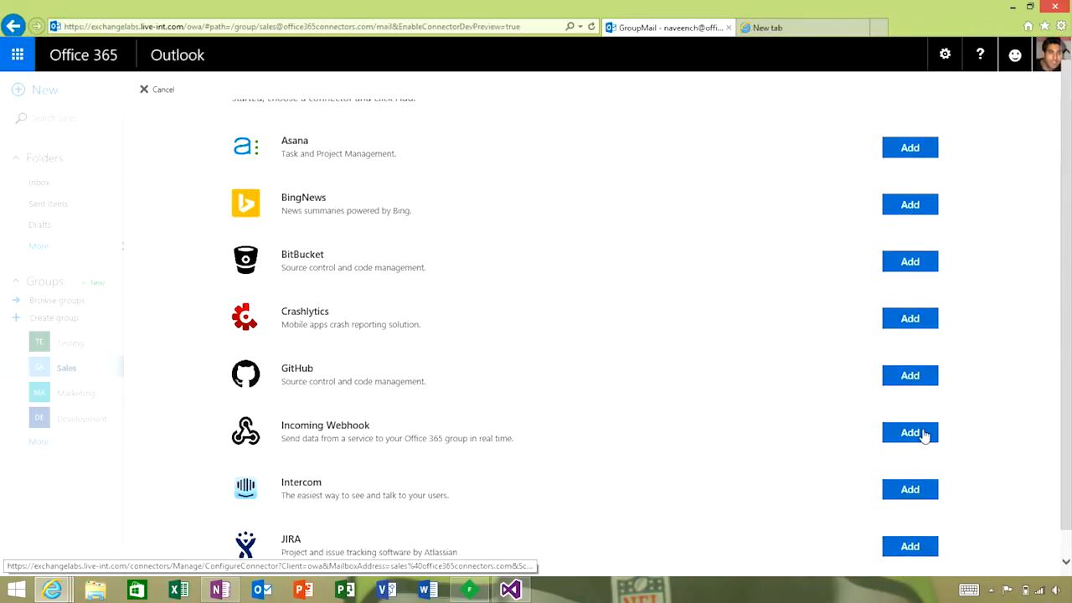
click(909, 432)
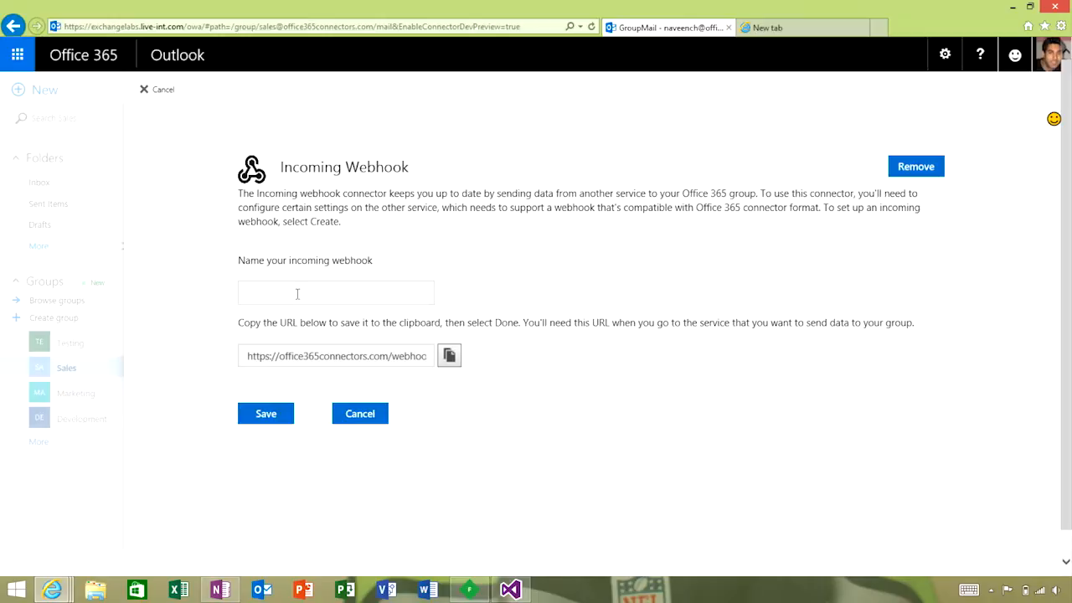
click(335, 293)
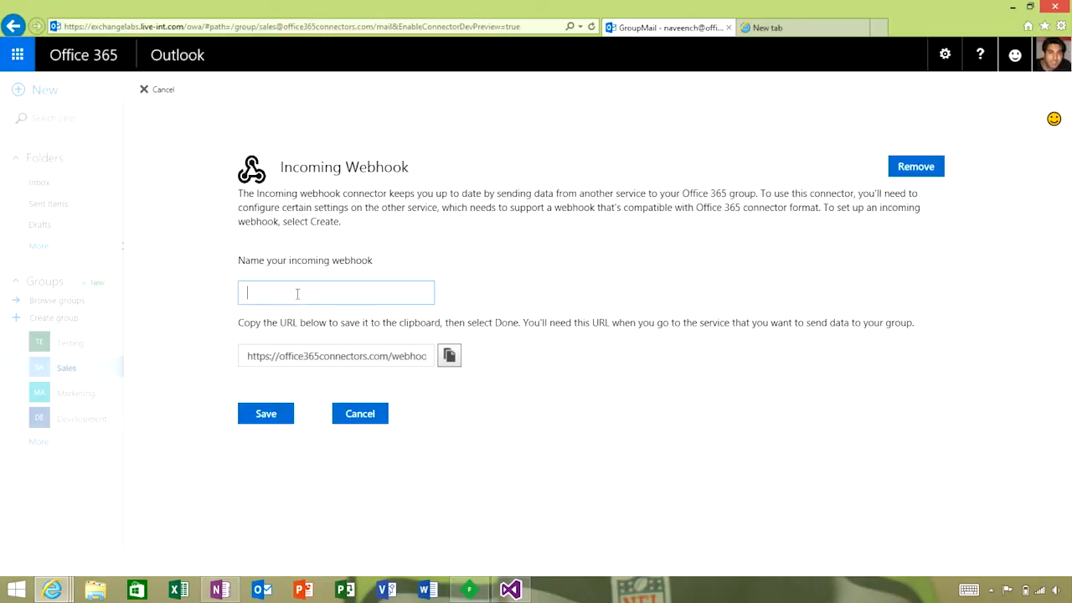
text(ConnectorDemo)
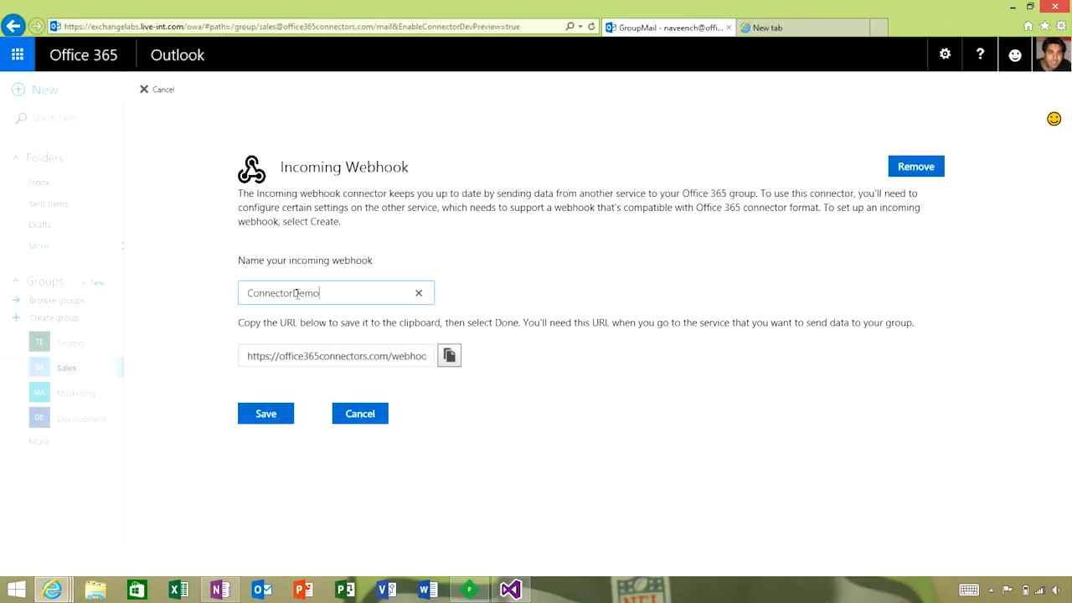
click(449, 355)
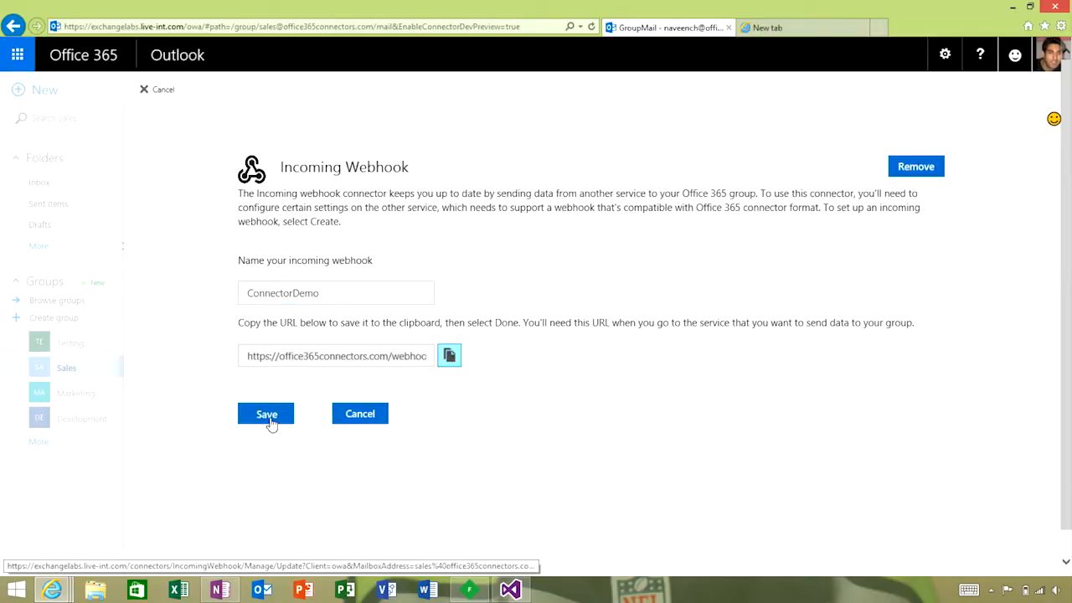
click(265, 414)
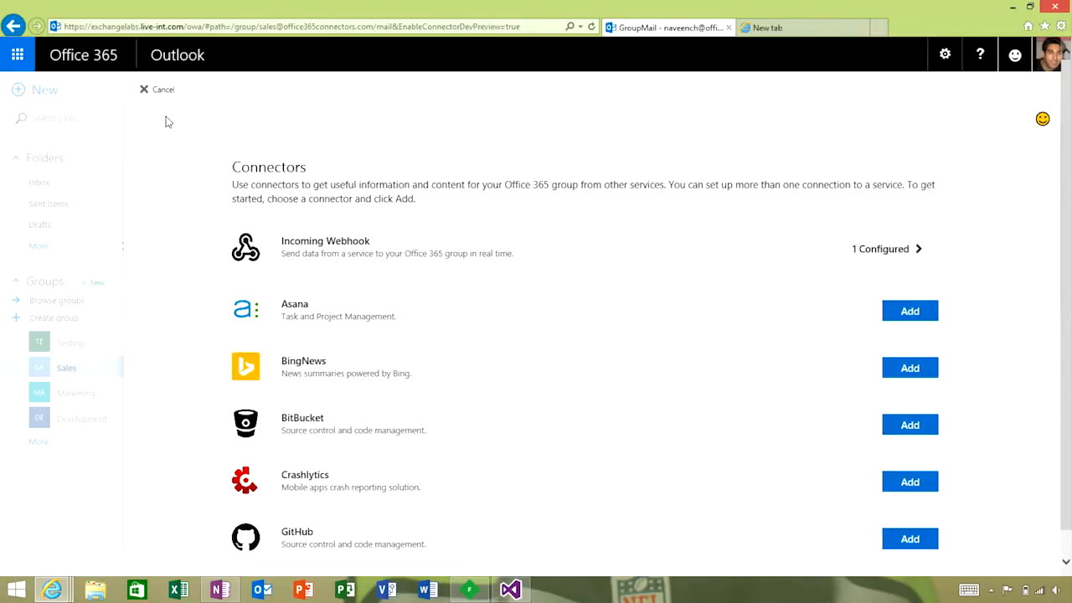
click(163, 89)
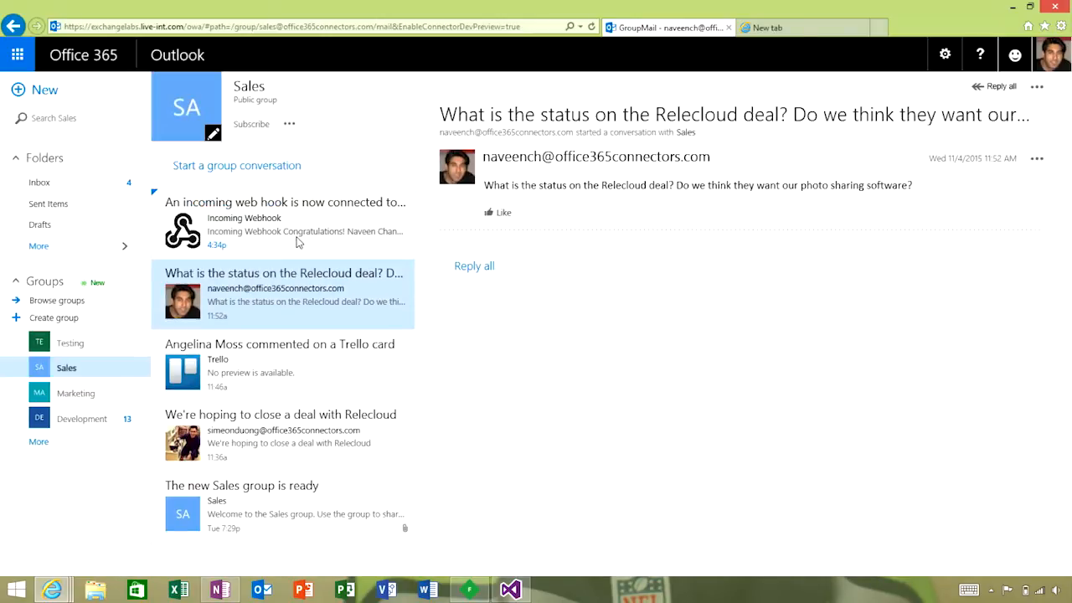
click(285, 226)
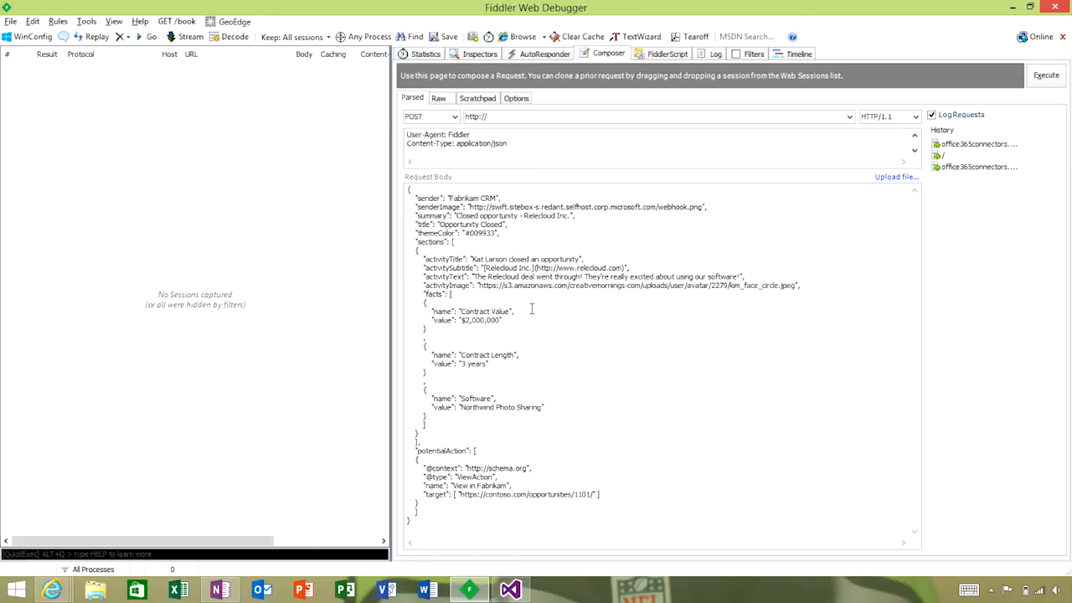
mouse_move(486, 244)
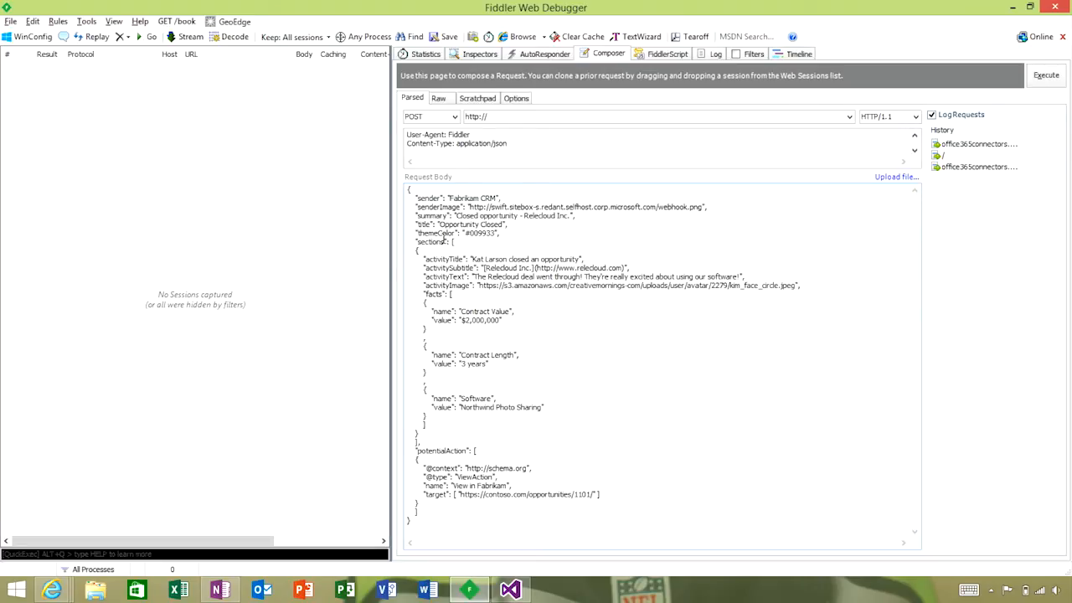
Step: Post the closed-opportunity card JSON from Fiddler Composer to the Sales webhook URL
click(502, 116)
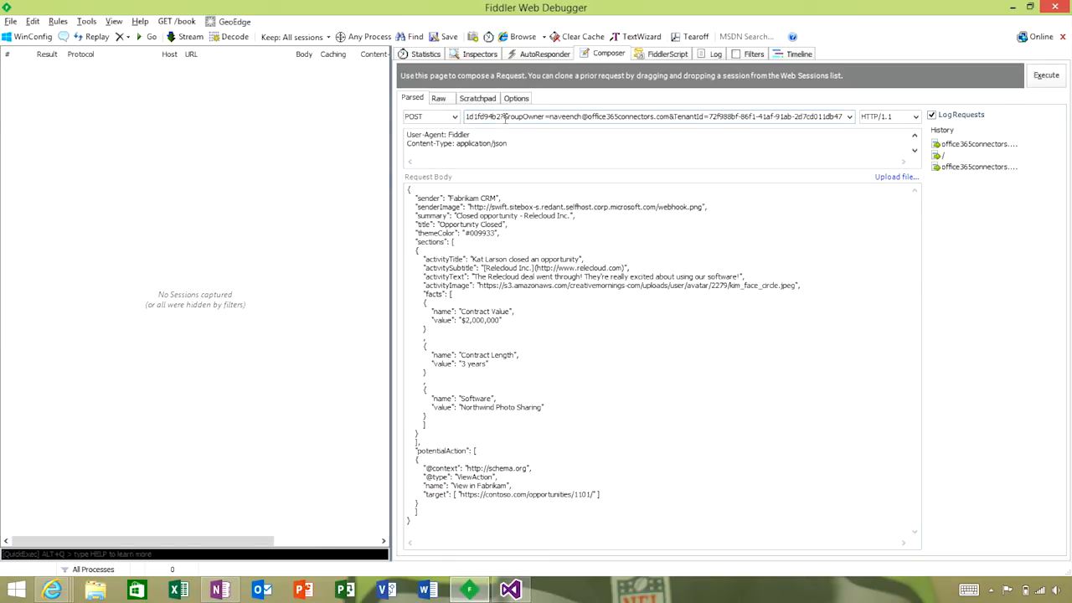
click(1046, 75)
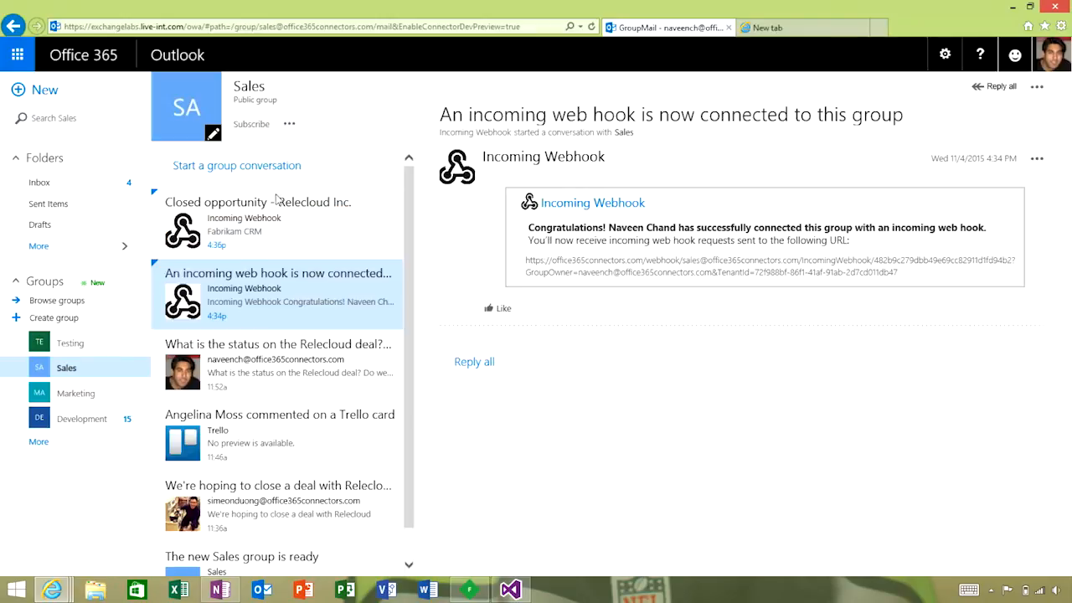
Step: Open the 'Closed opportunity - Relecloud Inc.' card in the Sales group
click(257, 216)
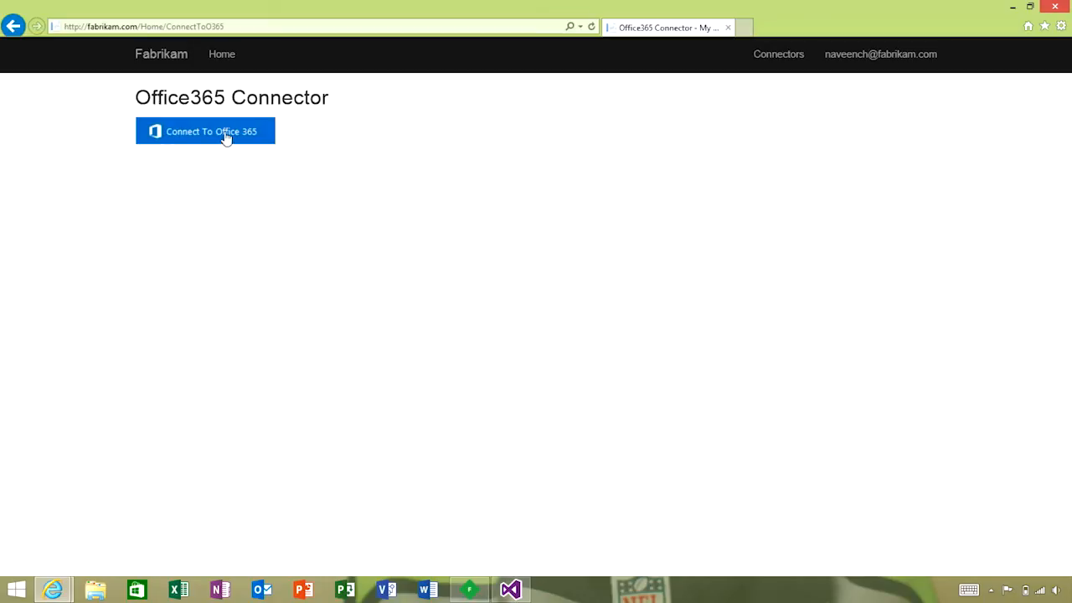
Step: Choose Connect To Office 365 on Fabrikam's Office365 Connector page
click(205, 131)
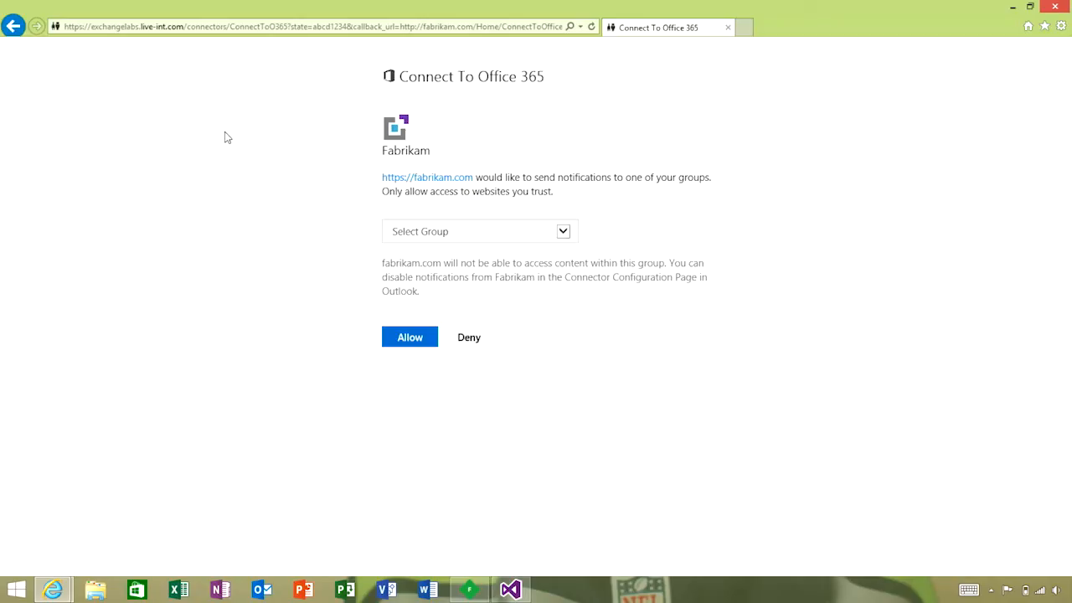
mouse_move(423, 211)
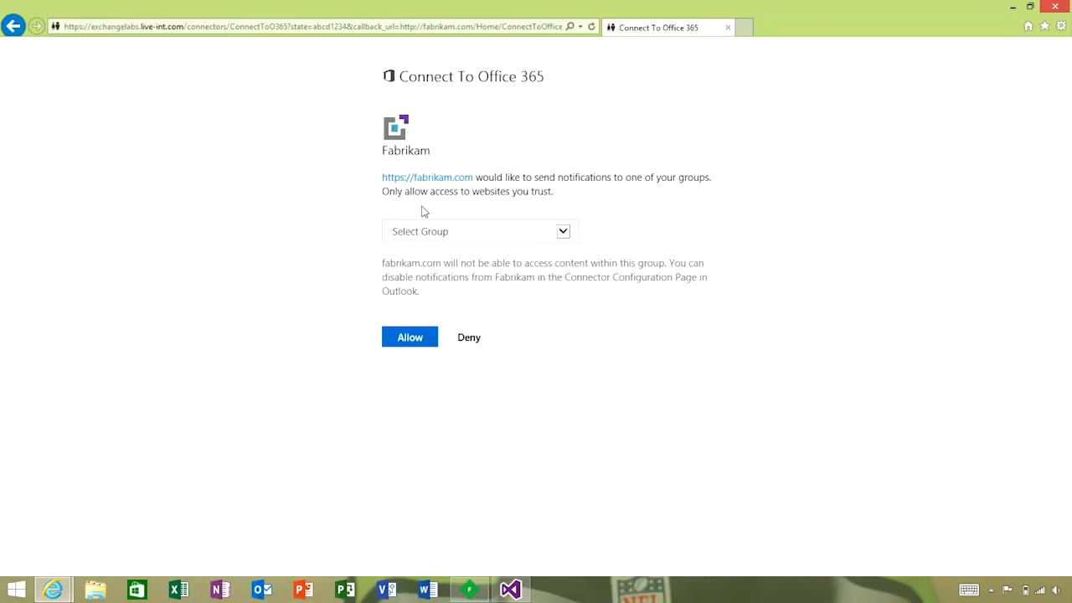
mouse_move(423, 192)
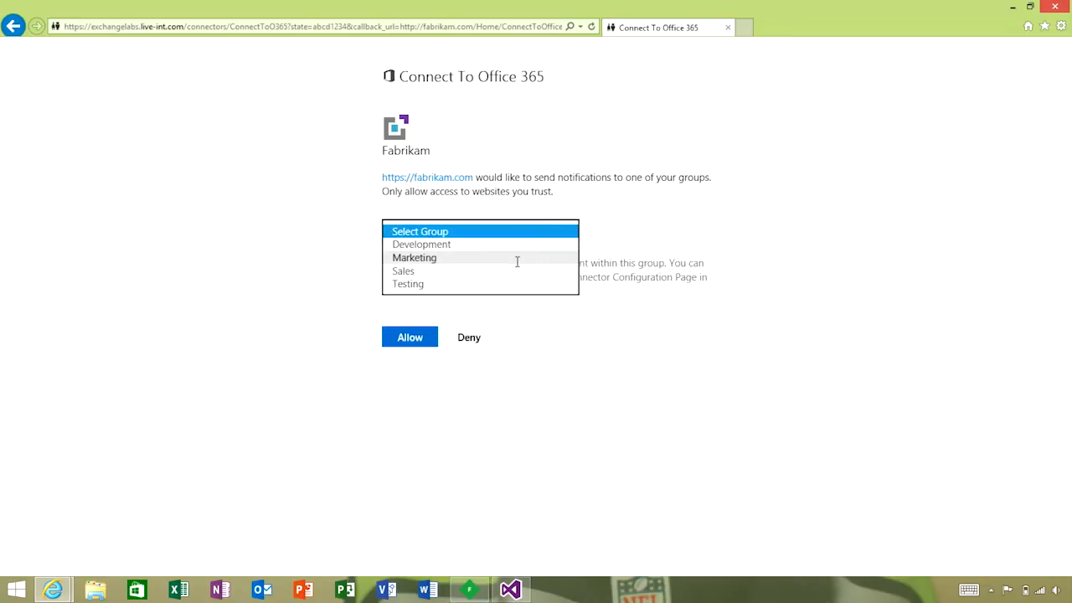
Step: Select the Marketing group and allow Fabrikam to send it notifications
click(414, 257)
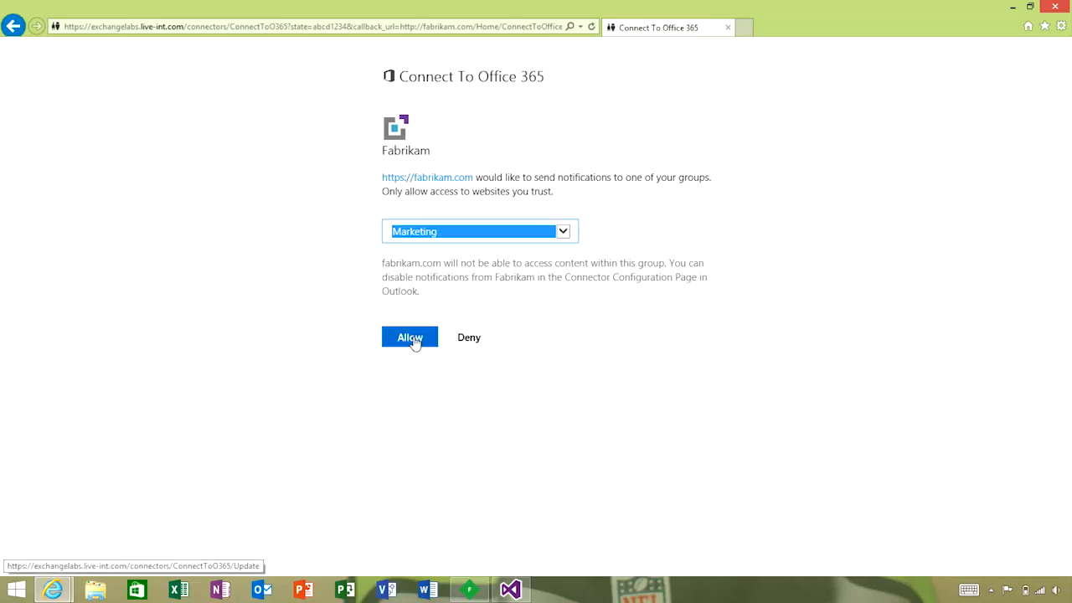
click(409, 337)
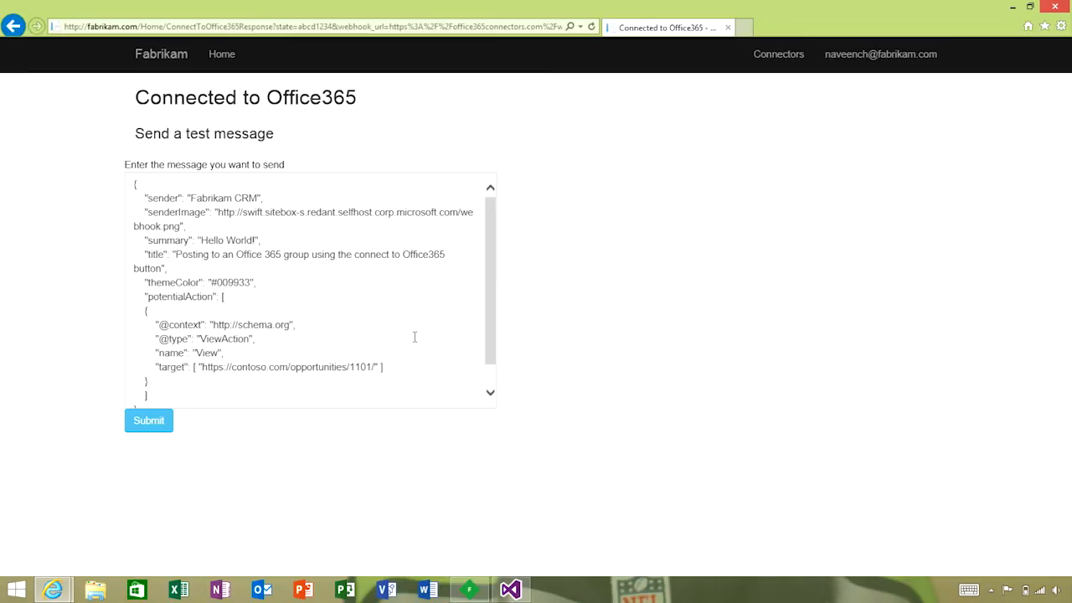
Step: Submit the prefilled Hello World test message JSON on the Connected page
click(149, 420)
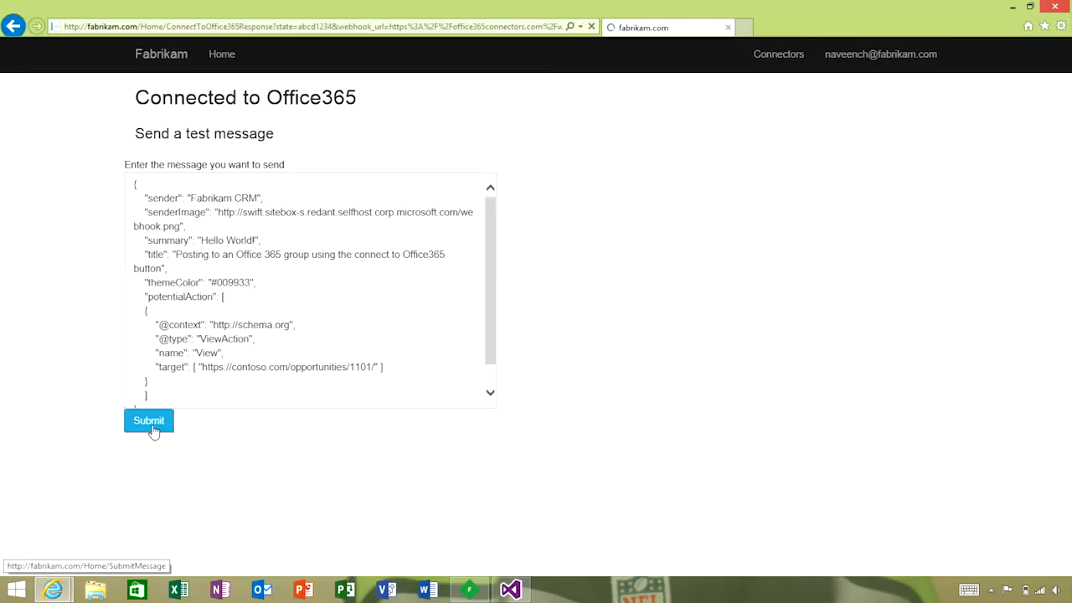
click(149, 420)
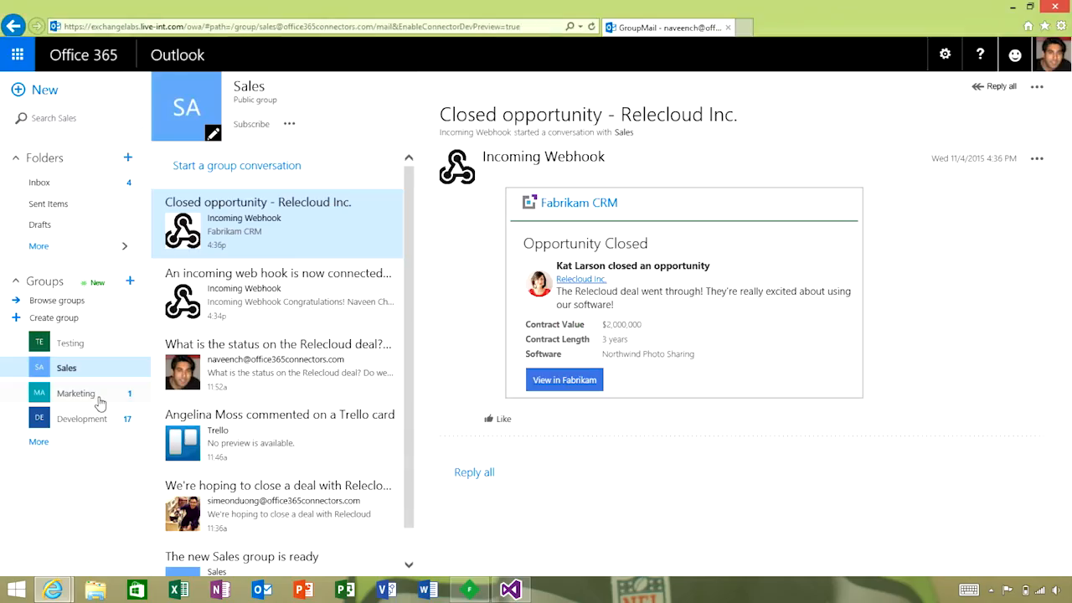
Step: Open the Marketing group and view the Fabrikam CRM 'Hello World!' post
click(75, 393)
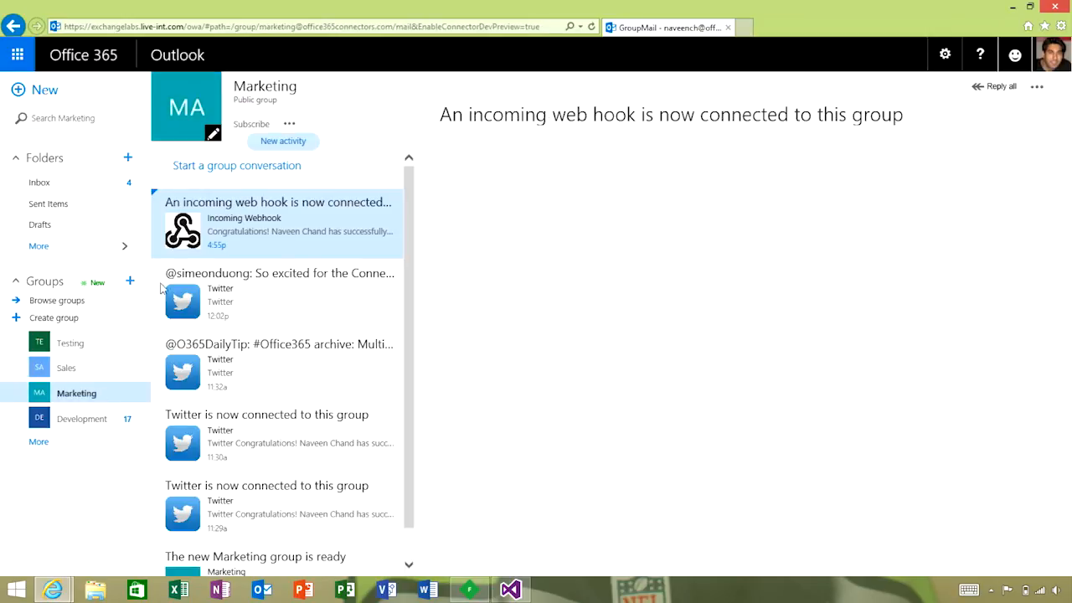
click(276, 222)
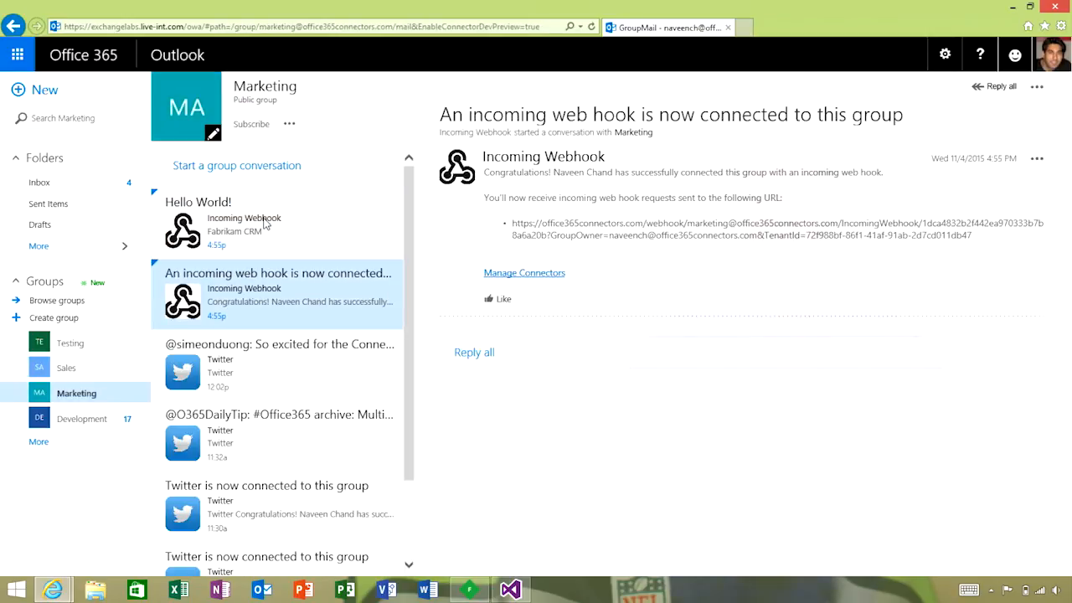